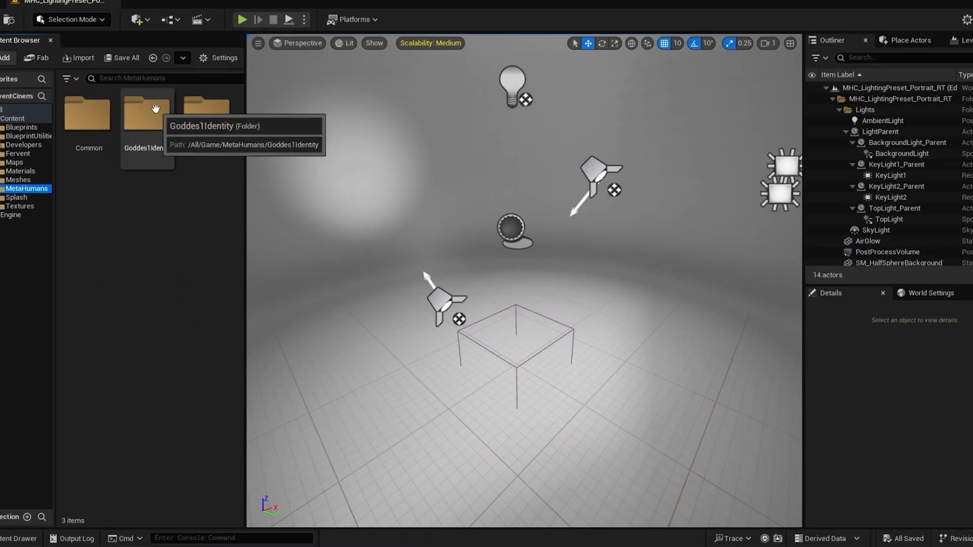
- Launch Quixel Bridge from the editor's Add (+) content dropdown
click(136, 19)
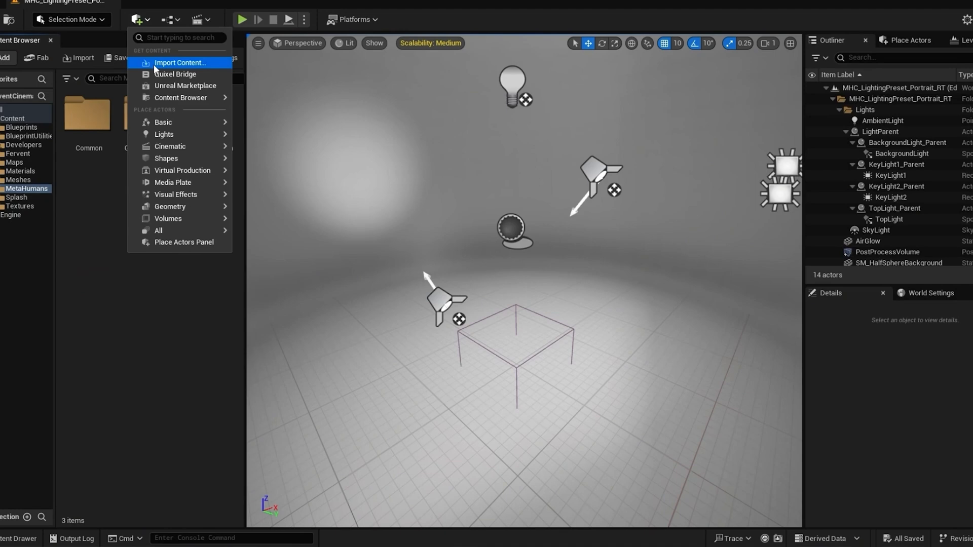
mouse_move(175, 74)
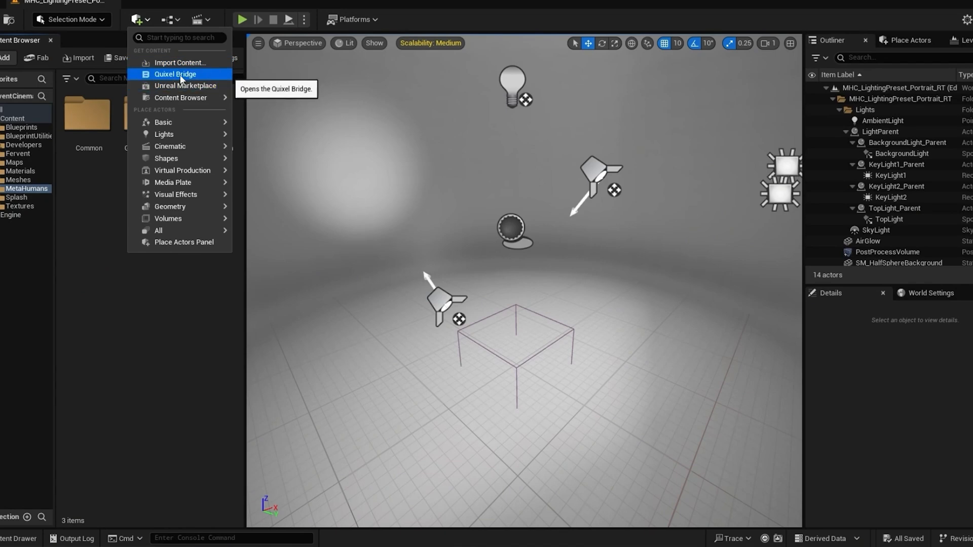
click(174, 74)
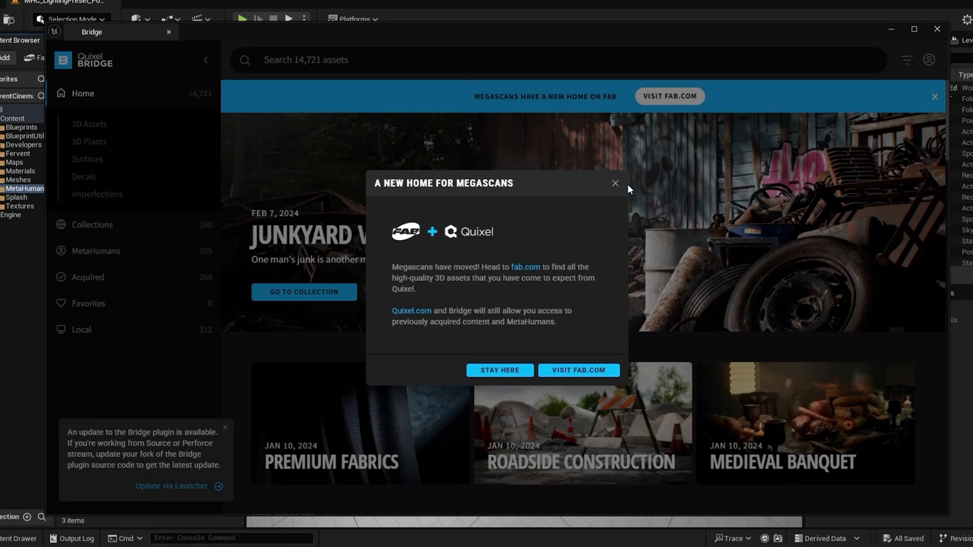
- Dismiss the Megascans notice, view Goddes1Identity under My MetaHumans, then close Bridge
click(614, 184)
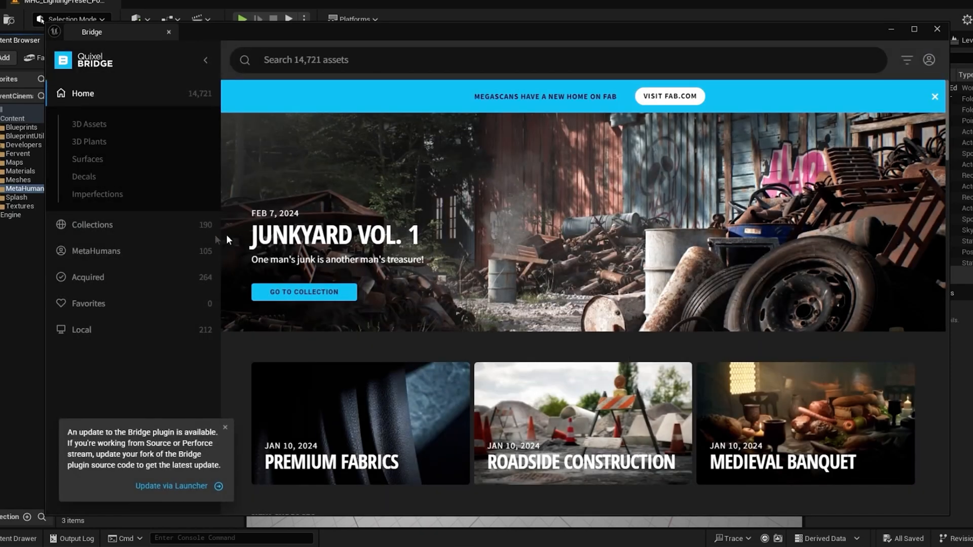
click(96, 254)
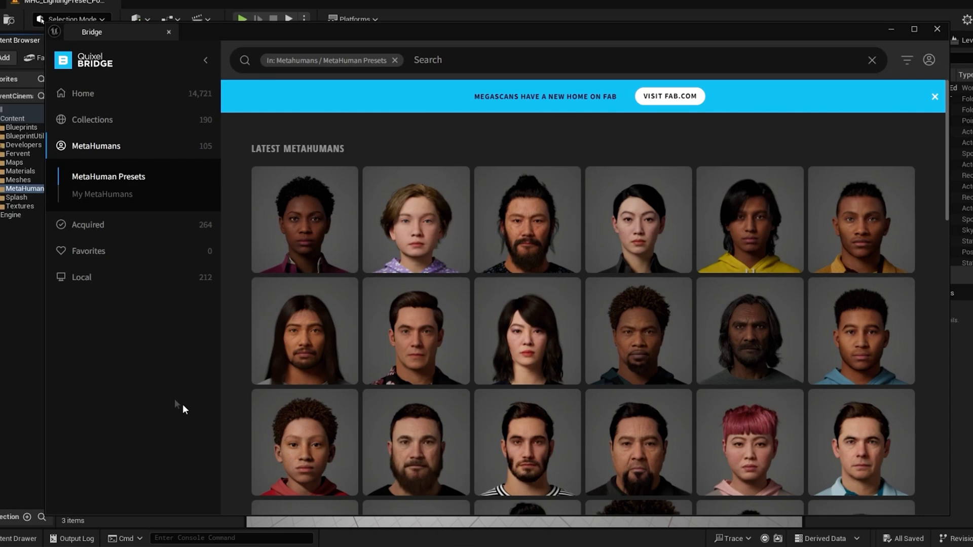
mouse_move(97, 181)
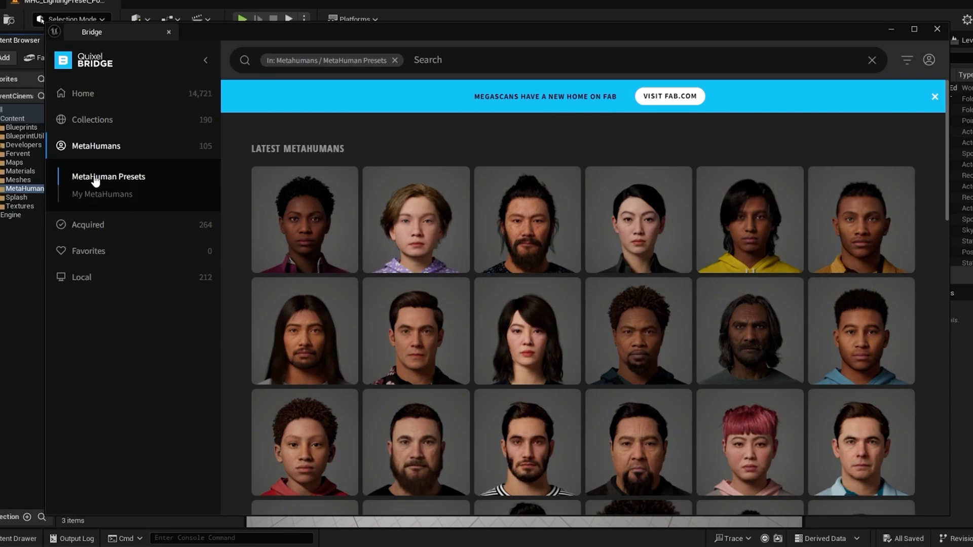
click(102, 193)
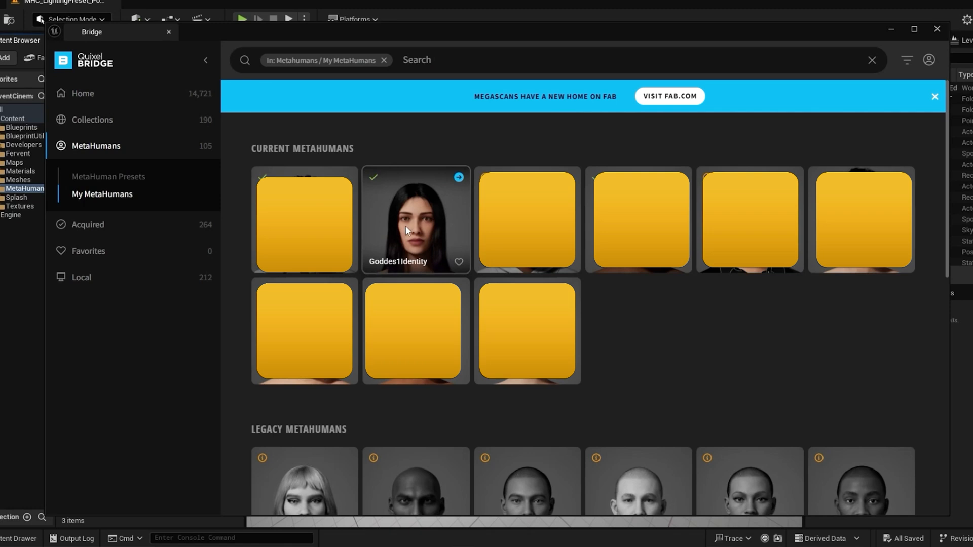
click(415, 220)
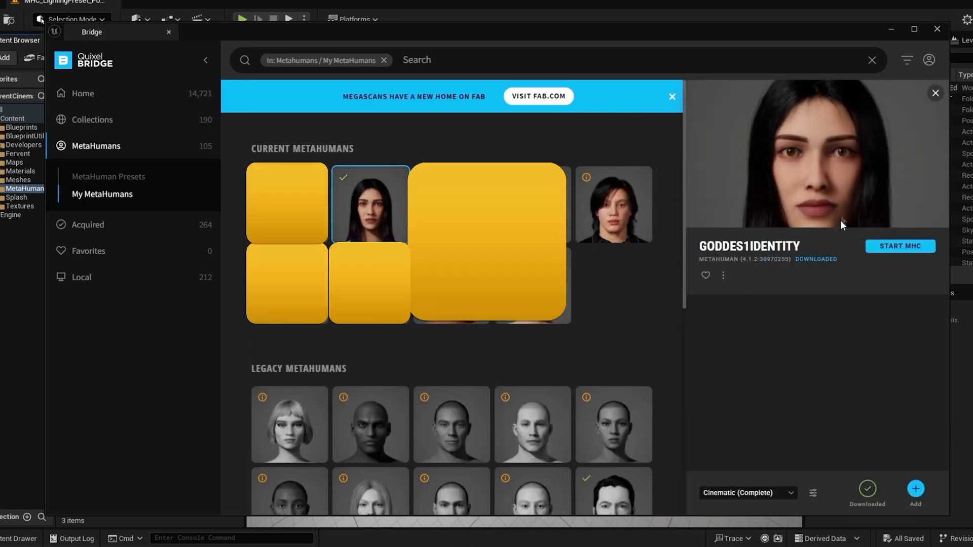
mouse_move(757, 414)
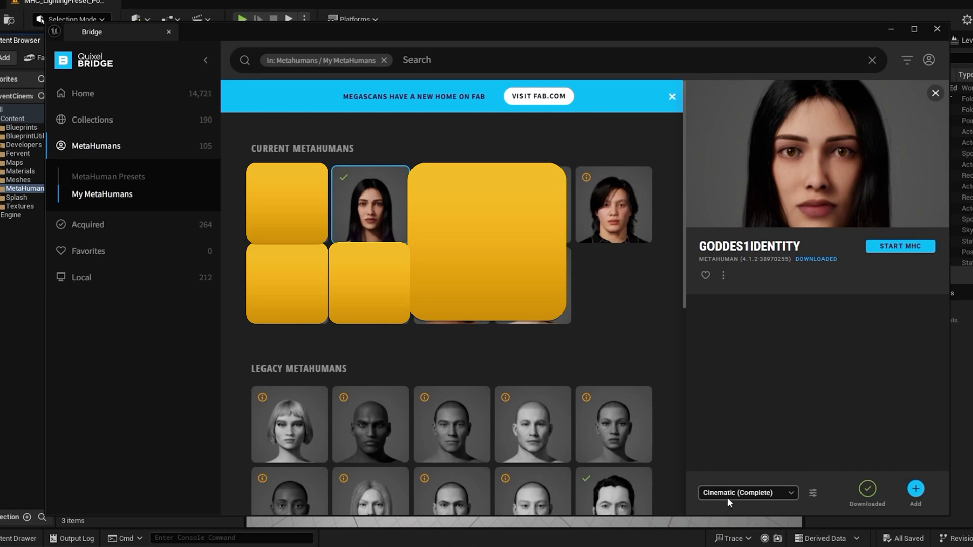
mouse_move(867, 489)
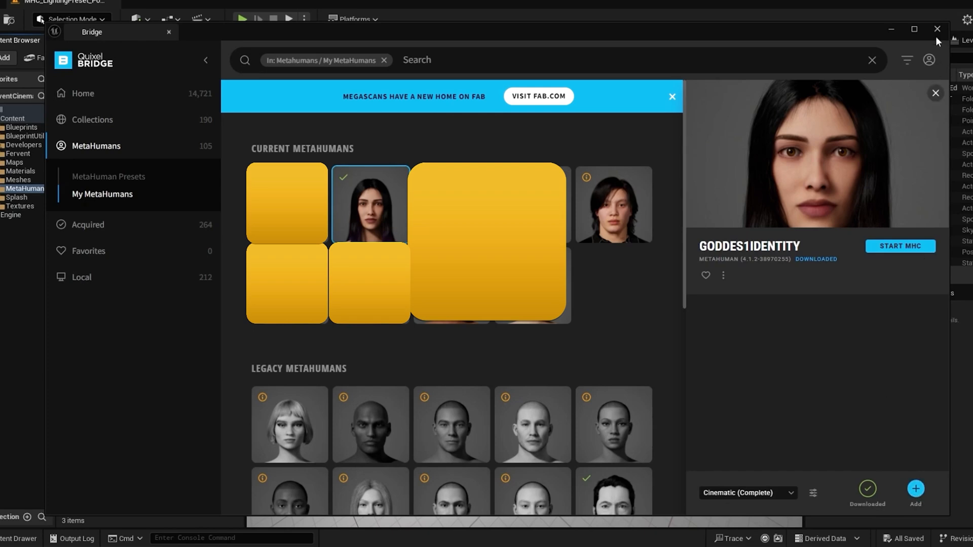
click(936, 29)
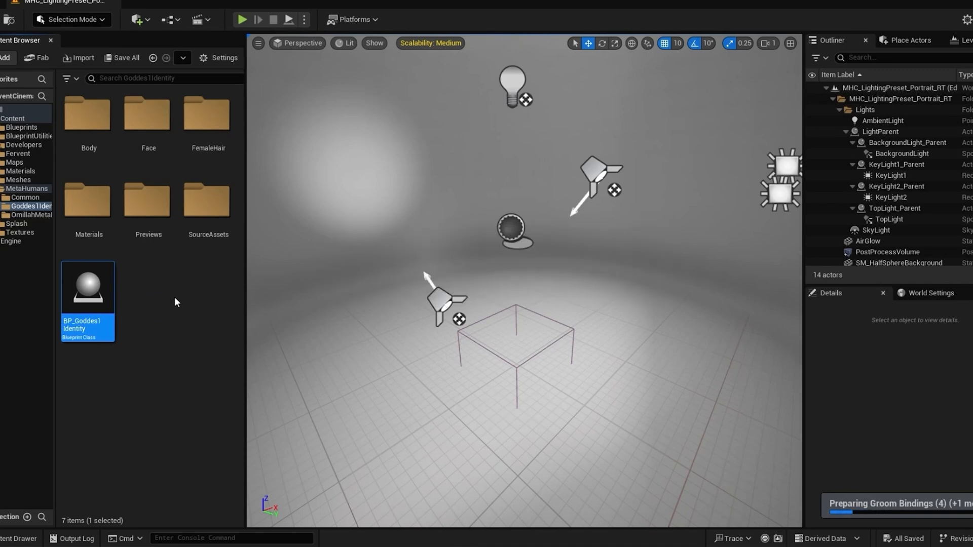
- Open BP_Goddes1Identity and show the character in the Blueprint editor's Viewport
double_click(88, 286)
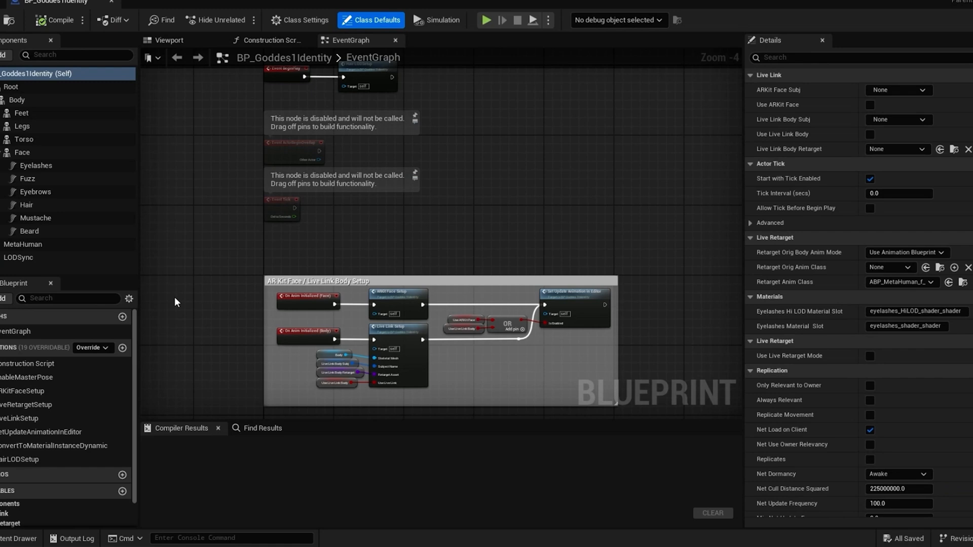
mouse_move(287, 62)
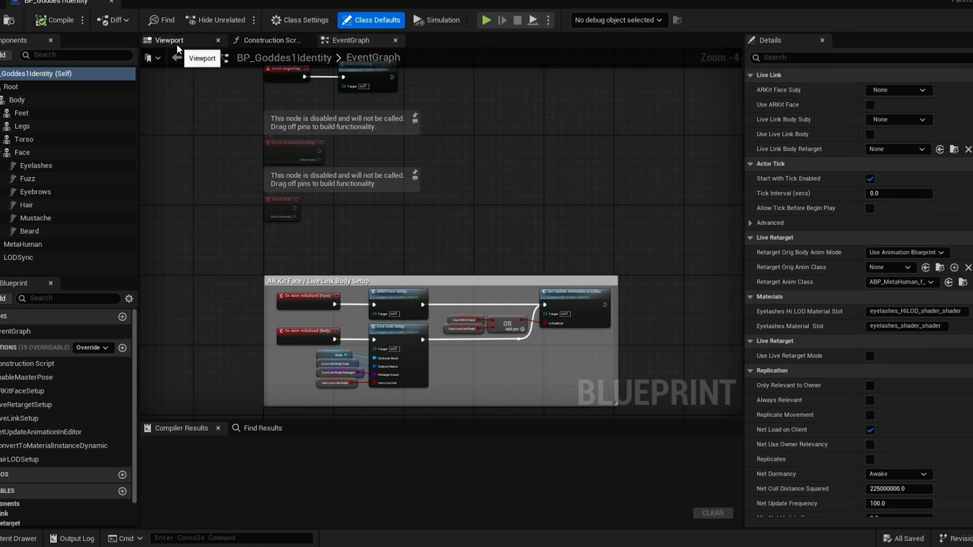
click(169, 40)
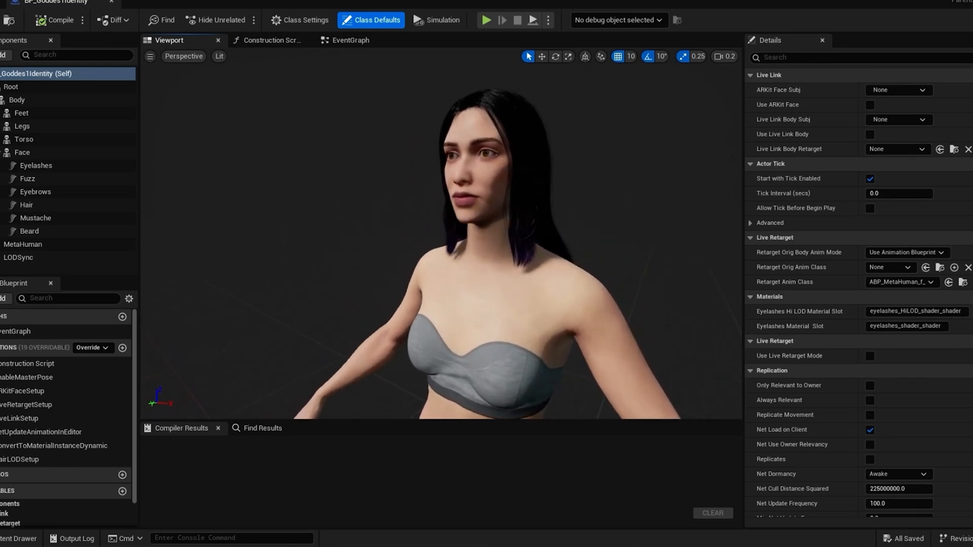
- Scroll toward the Goddes1Identity Body folder holding the f_tal_nrw_body mesh
scroll(down, 3)
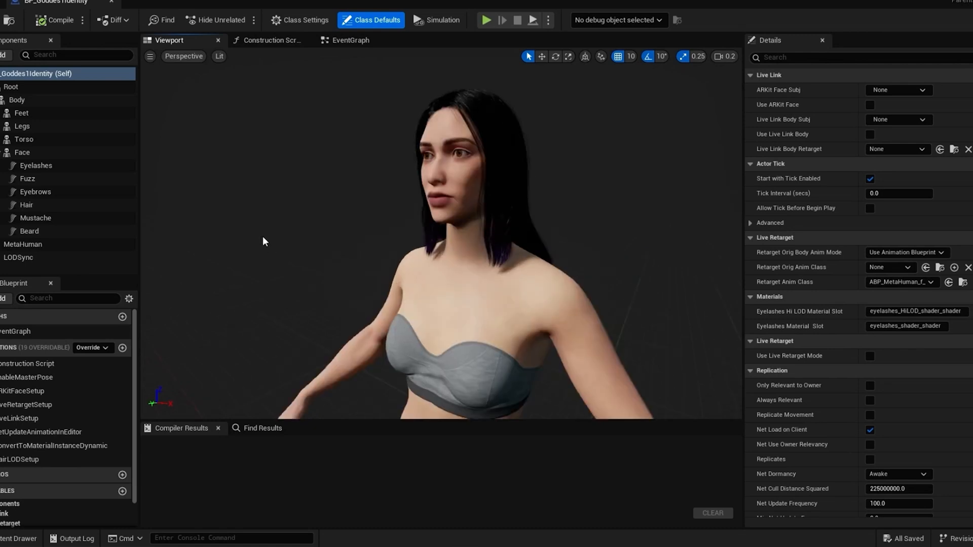
mouse_move(157, 166)
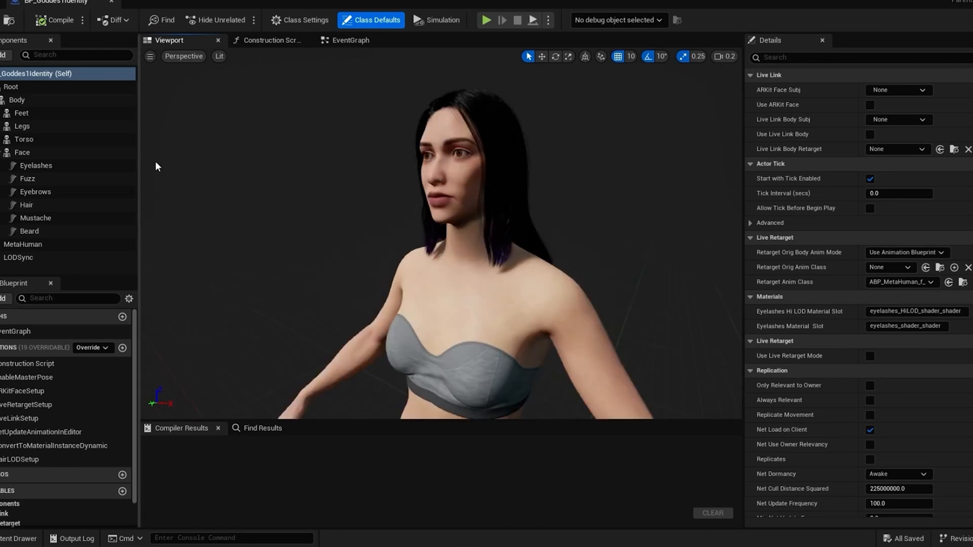
mouse_move(44, 159)
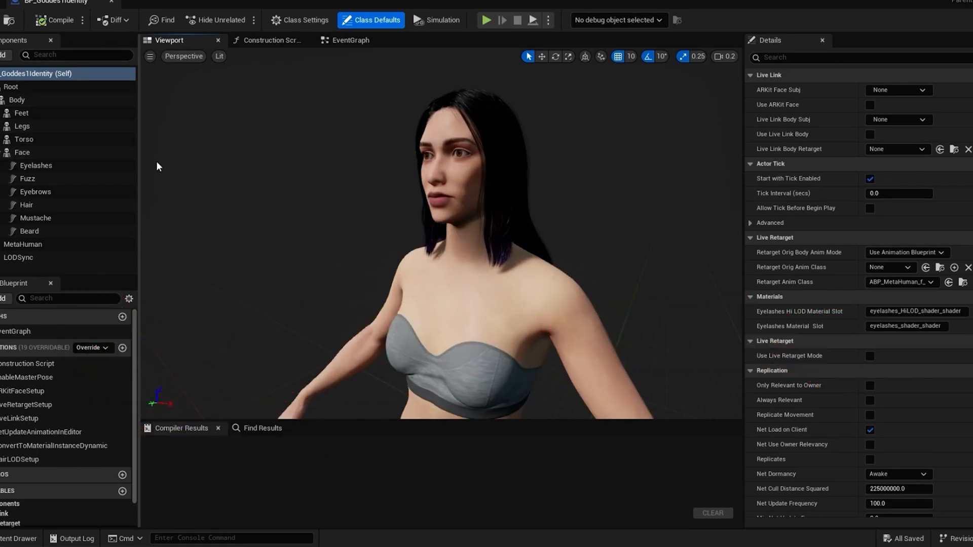
mouse_move(44, 161)
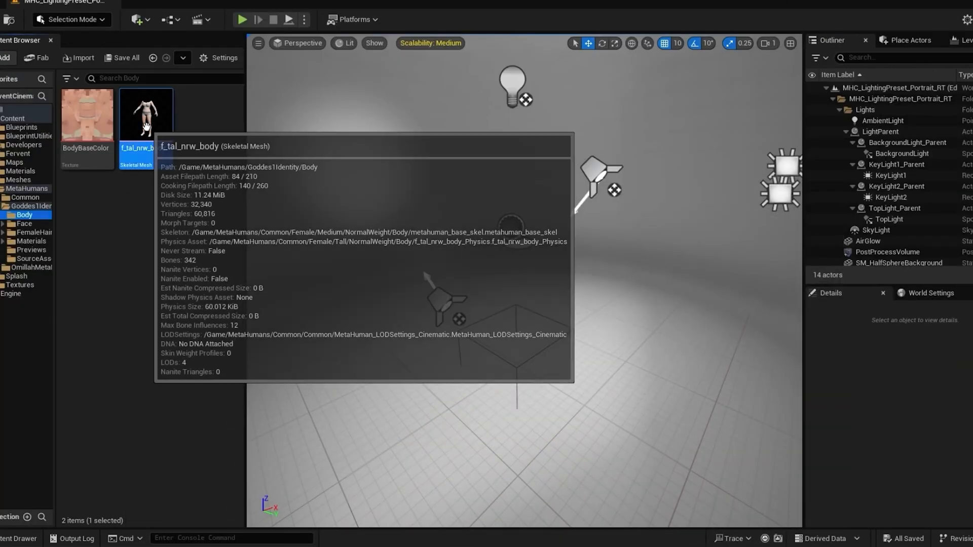
- Export f_tal_nrw_body via Asset Actions > Export into goddess1 and review the FBX options
right_click(145, 115)
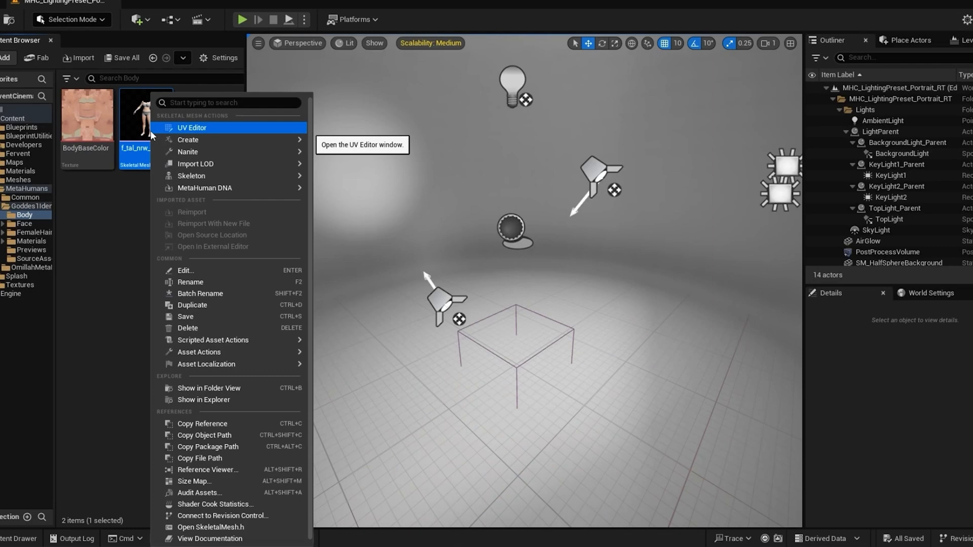
mouse_move(211, 328)
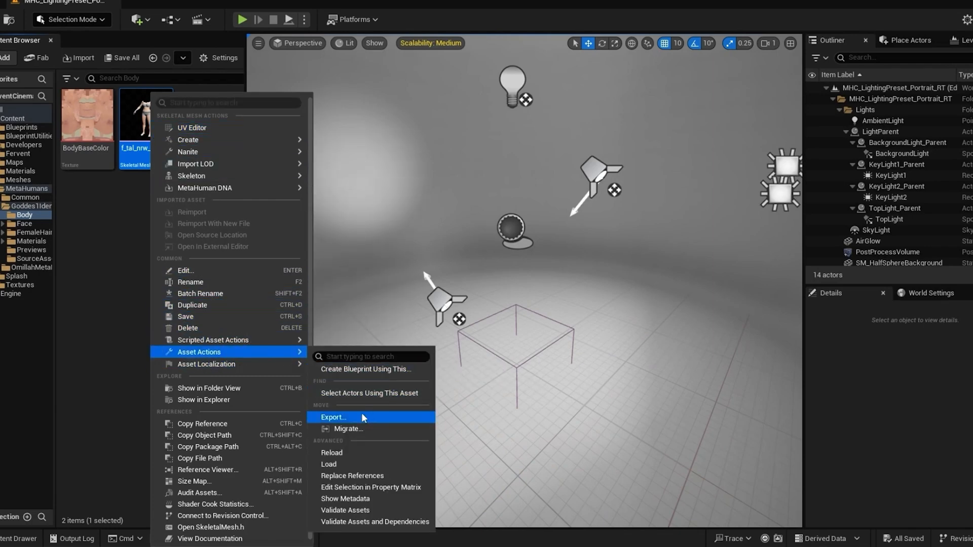
click(333, 416)
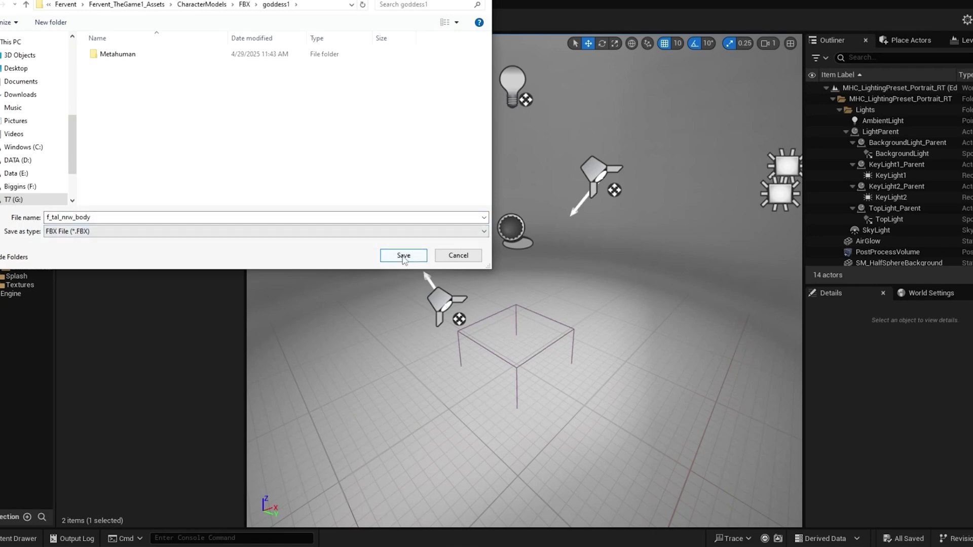
click(403, 255)
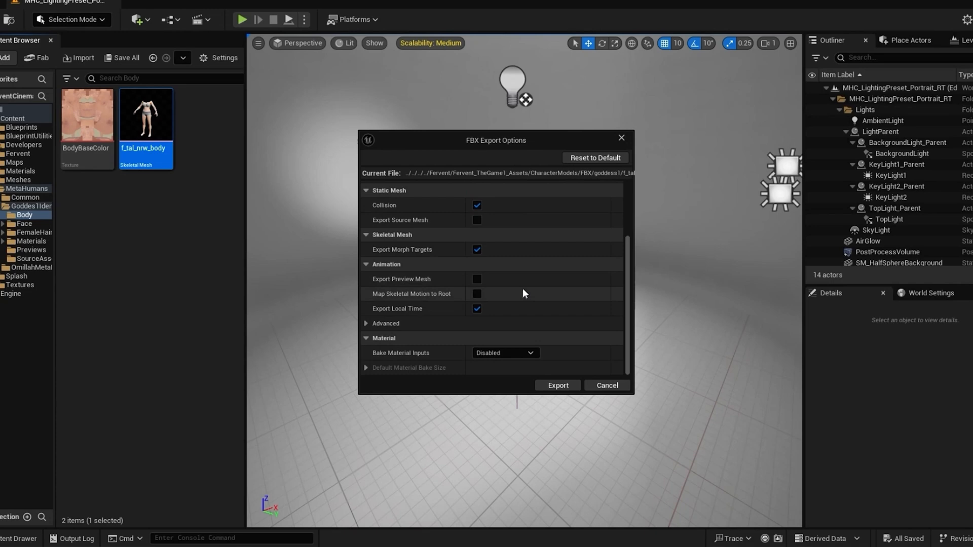
mouse_move(476, 279)
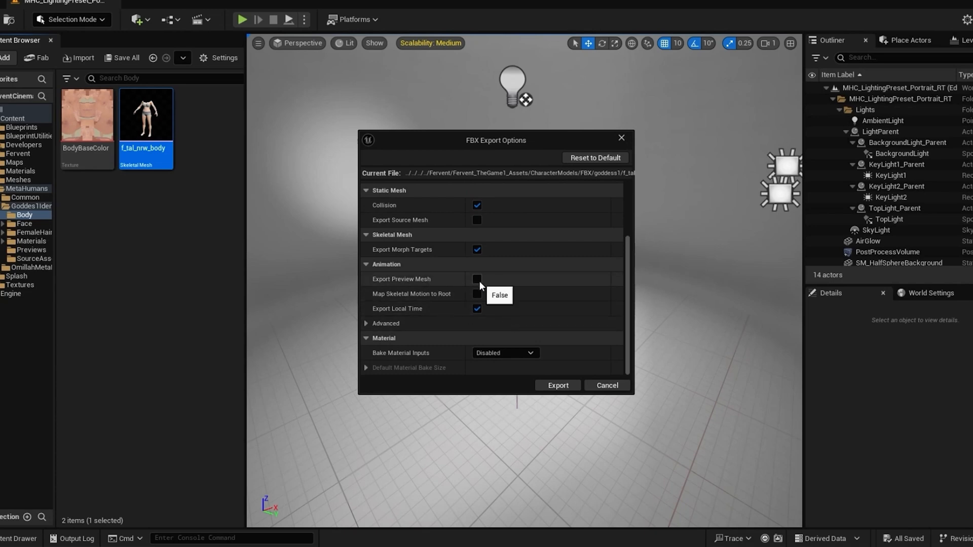
scroll(up, 3)
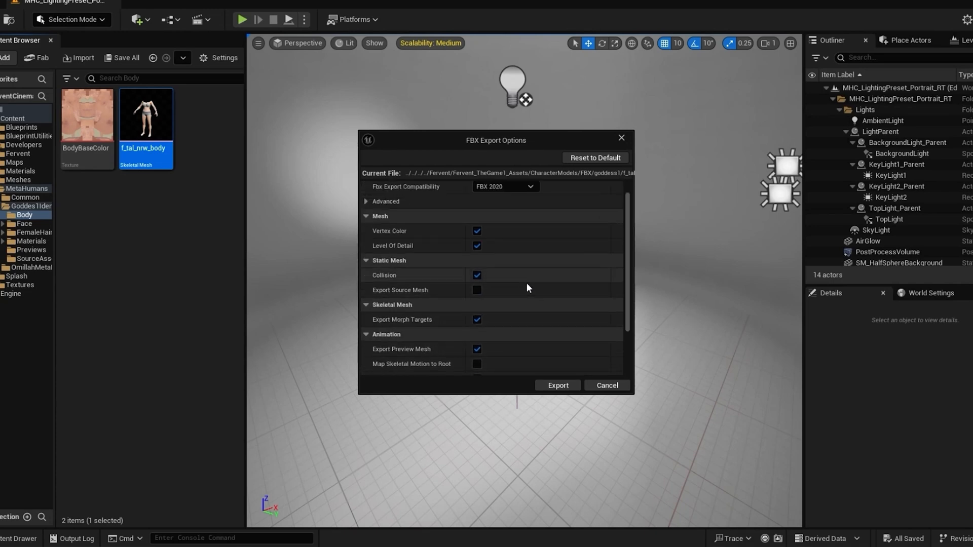
scroll(down, 3)
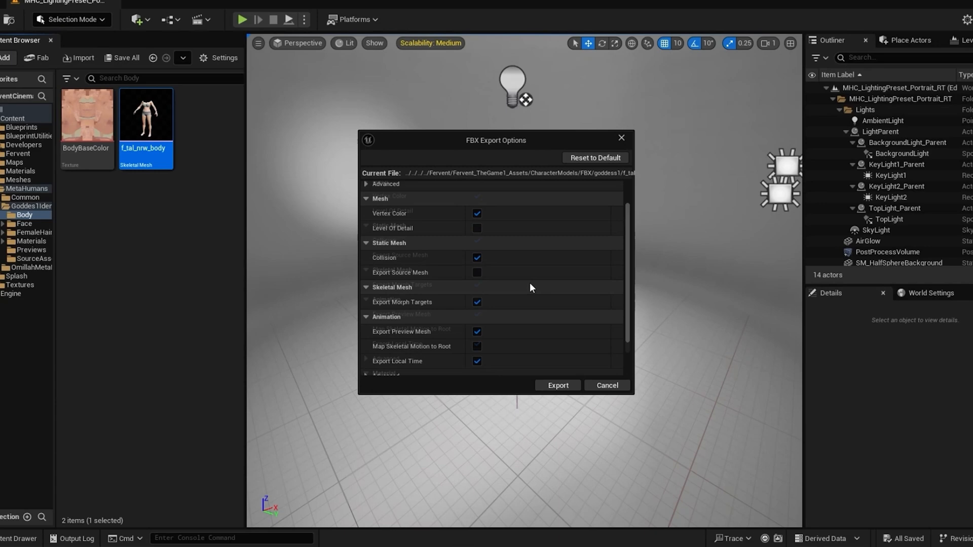
scroll(down, 3)
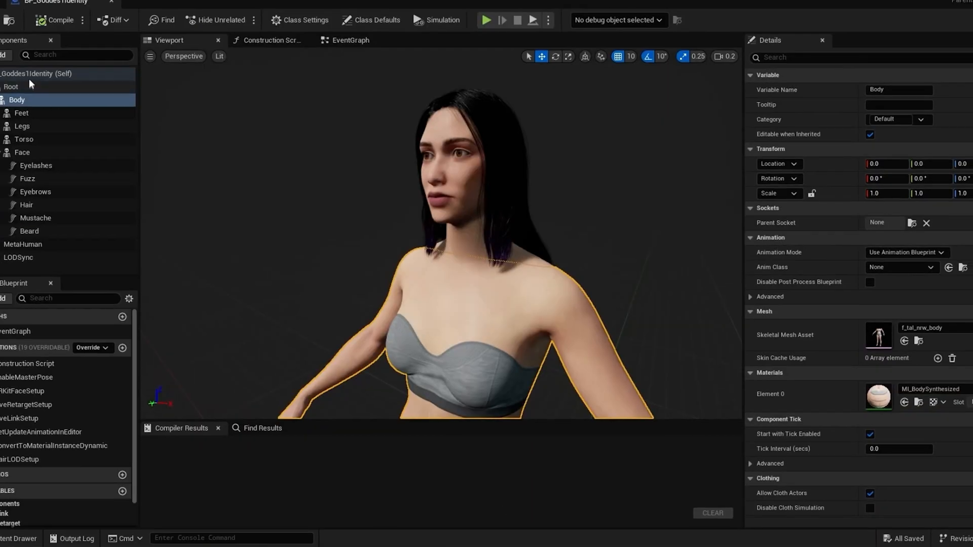
- Open the Goddes1Identity Face folder and scroll to Goddes1Identity_FaceMesh
click(23, 152)
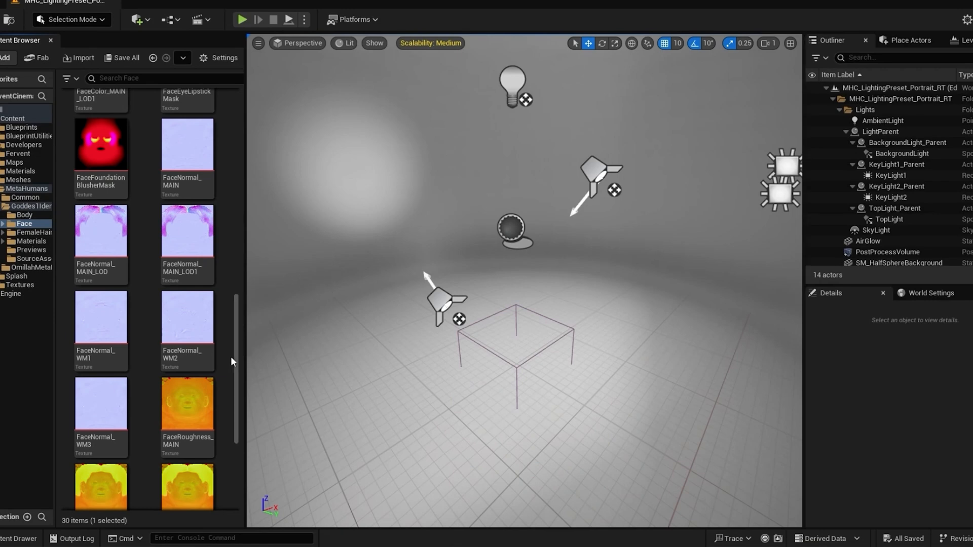
scroll(up, 3)
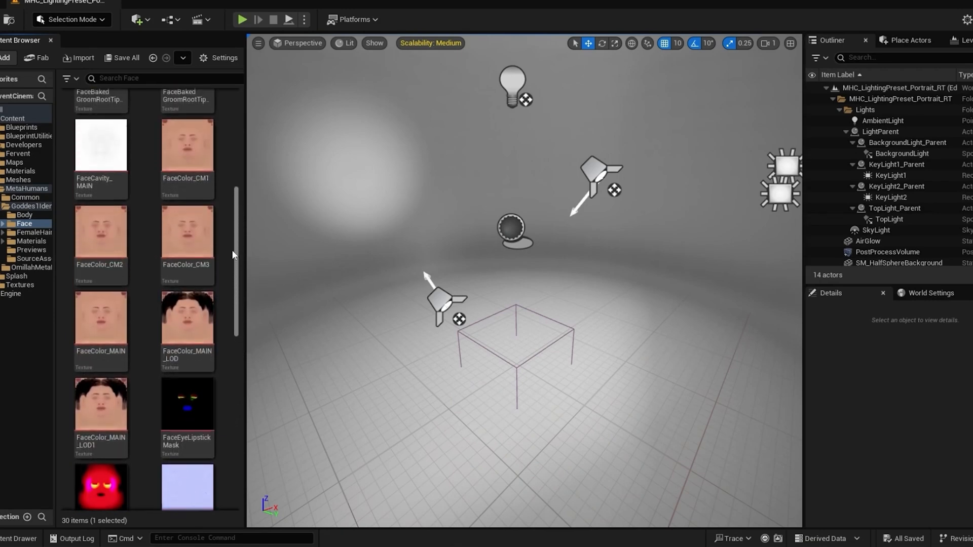
scroll(up, 3)
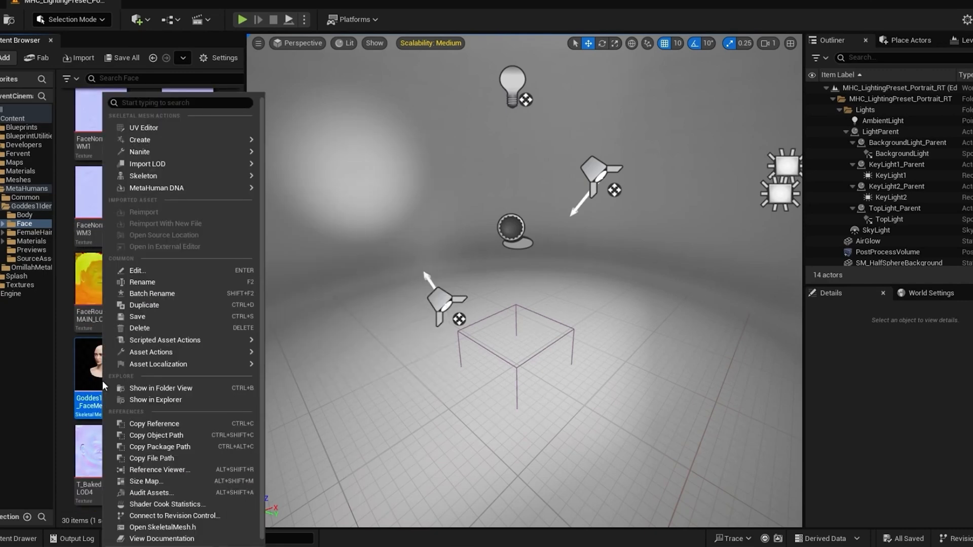
mouse_move(141, 286)
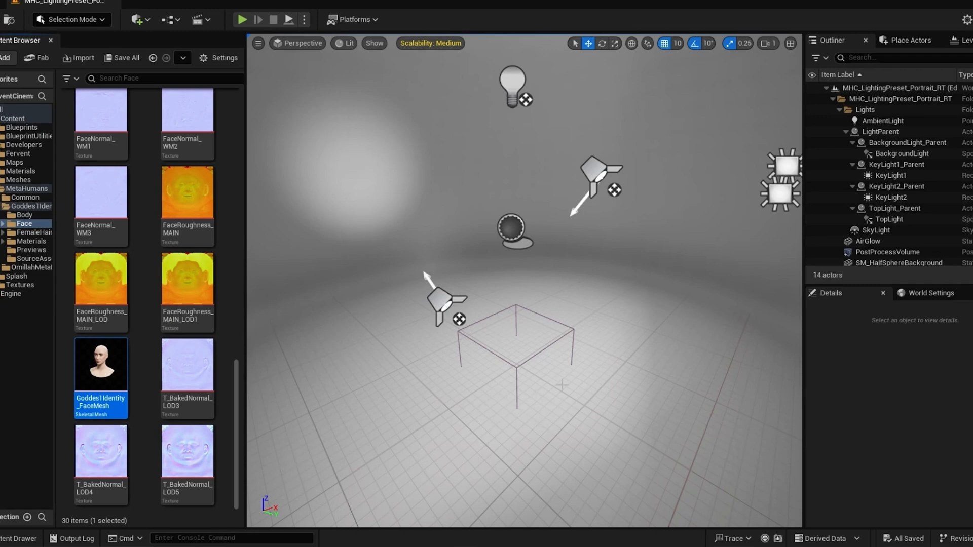
mouse_move(341, 318)
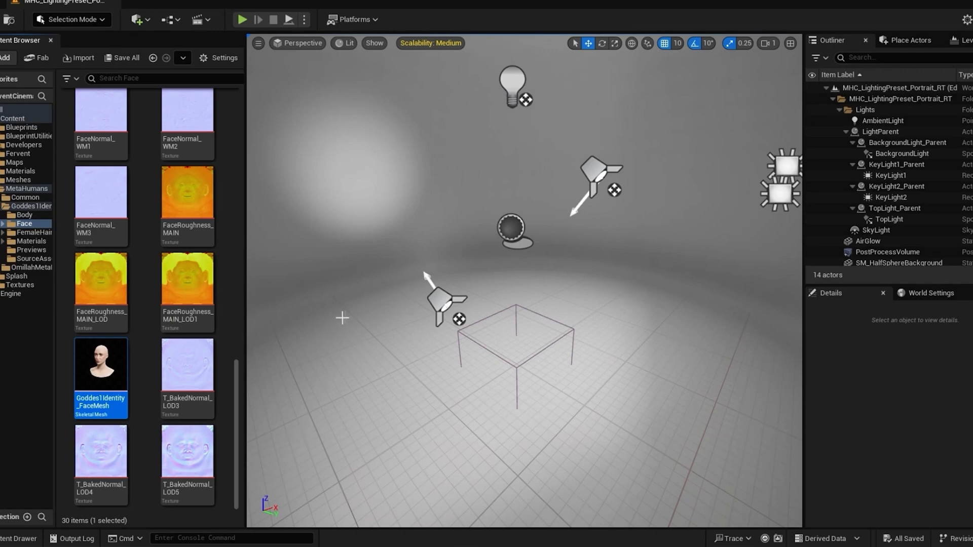
mouse_move(400, 190)
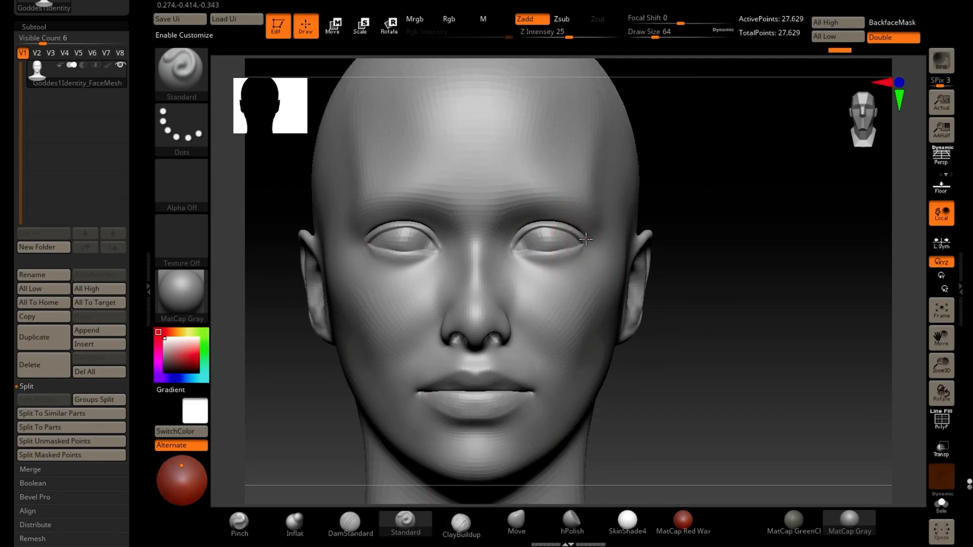
- Delete surplus face polygons and reshape the jaw, cheeks and eye openings
click(515, 522)
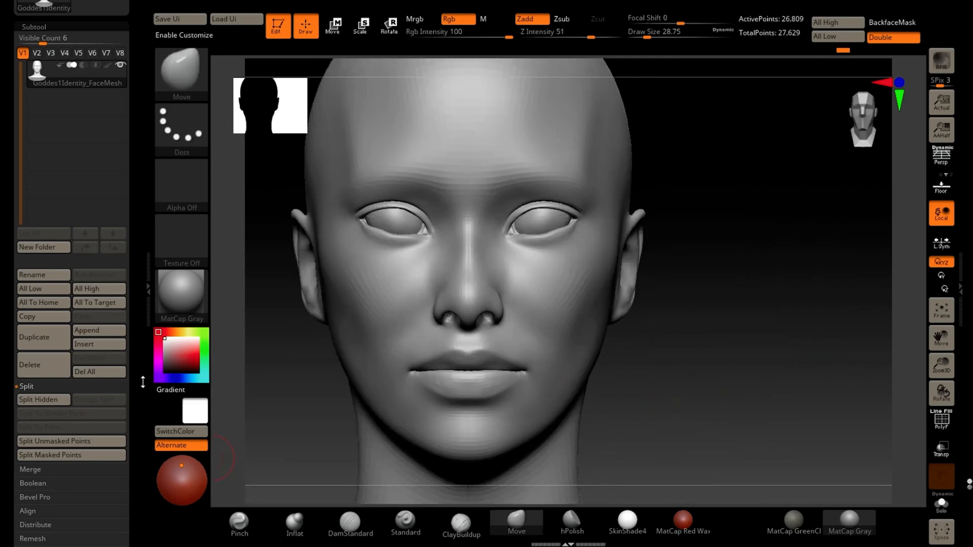
click(556, 231)
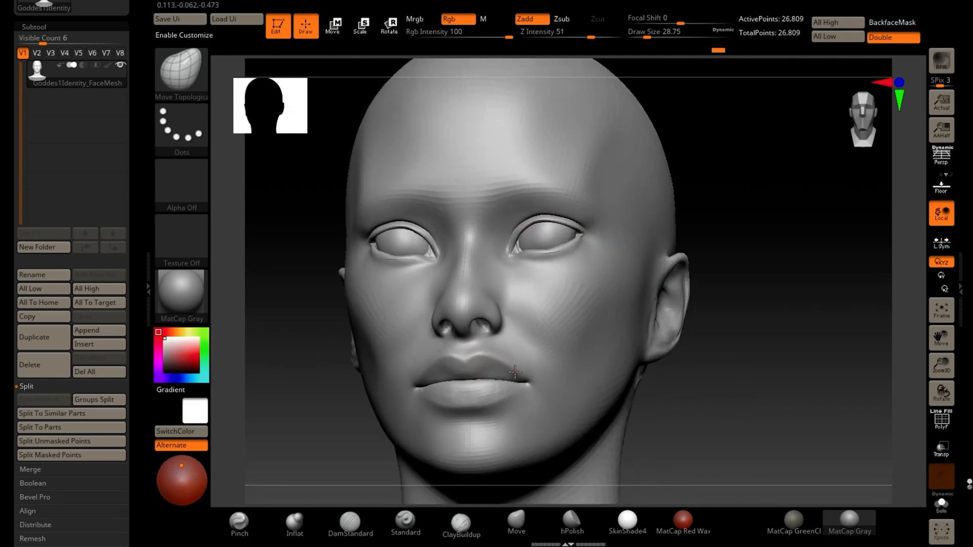
click(349, 521)
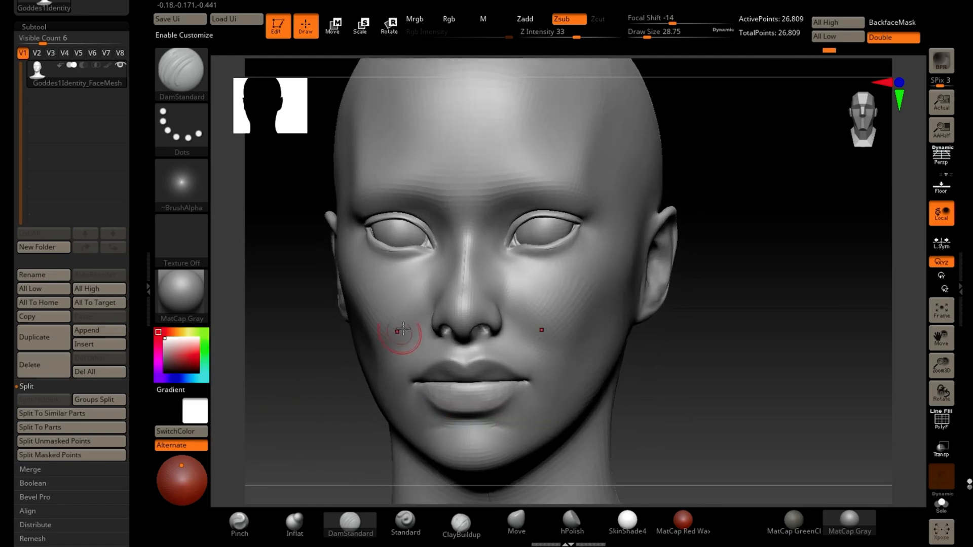
- Sculpt a broader nose and fuller cheeks with the Move brush
click(516, 525)
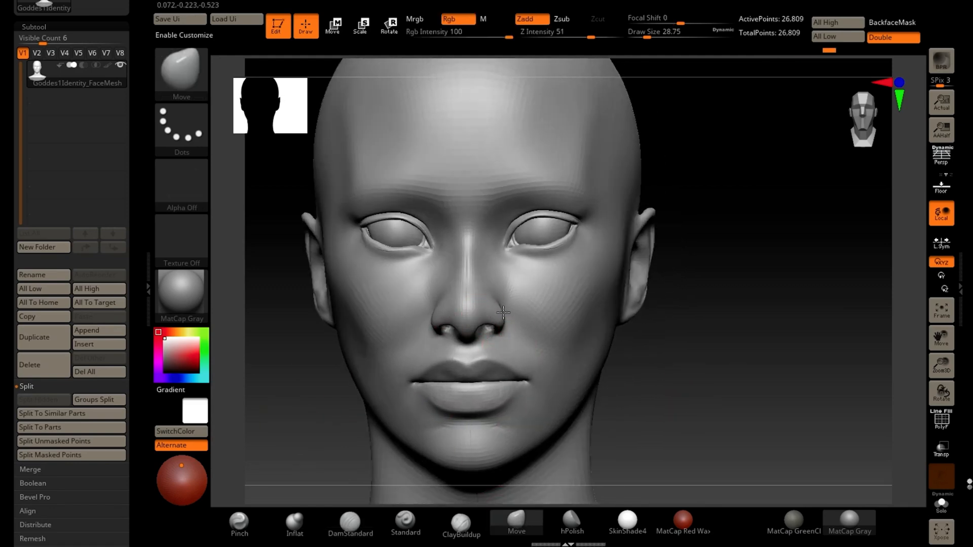
click(493, 318)
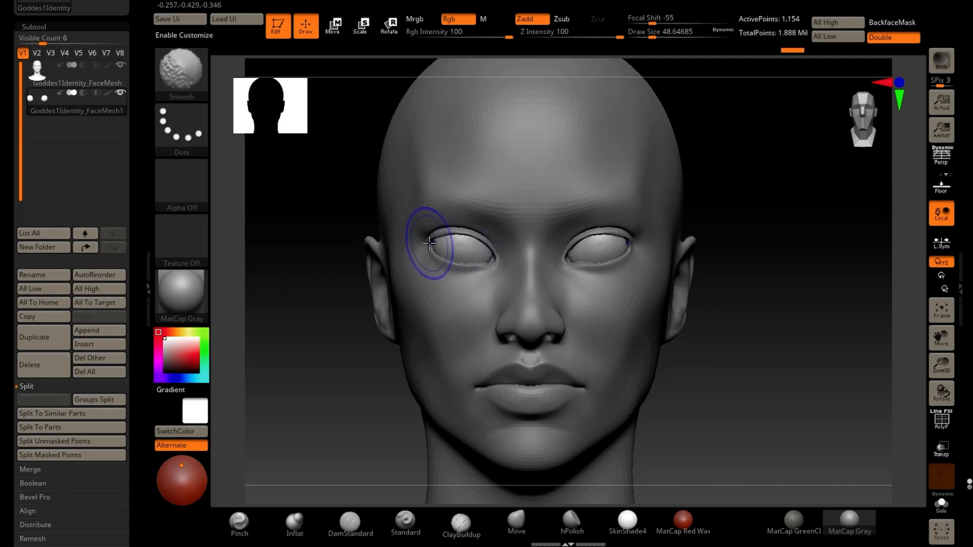
- Move and scale the eyeball into the eye sockets, then switch to the second face subtool
click(516, 522)
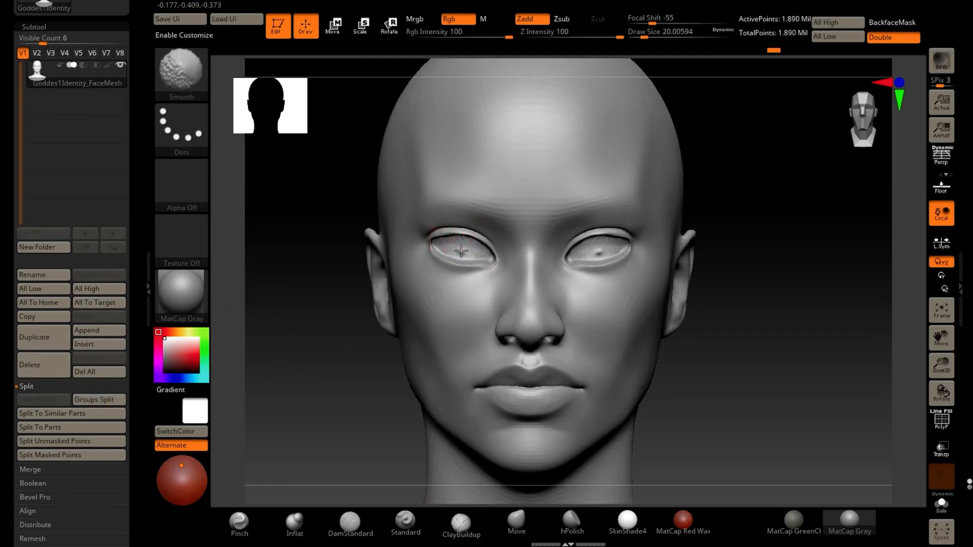
click(516, 522)
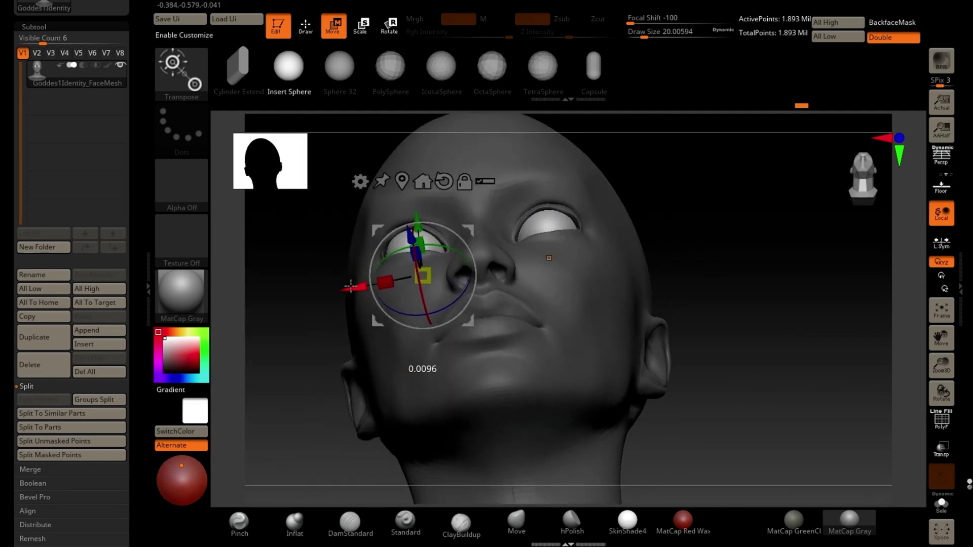
drag(422, 310, 422, 249)
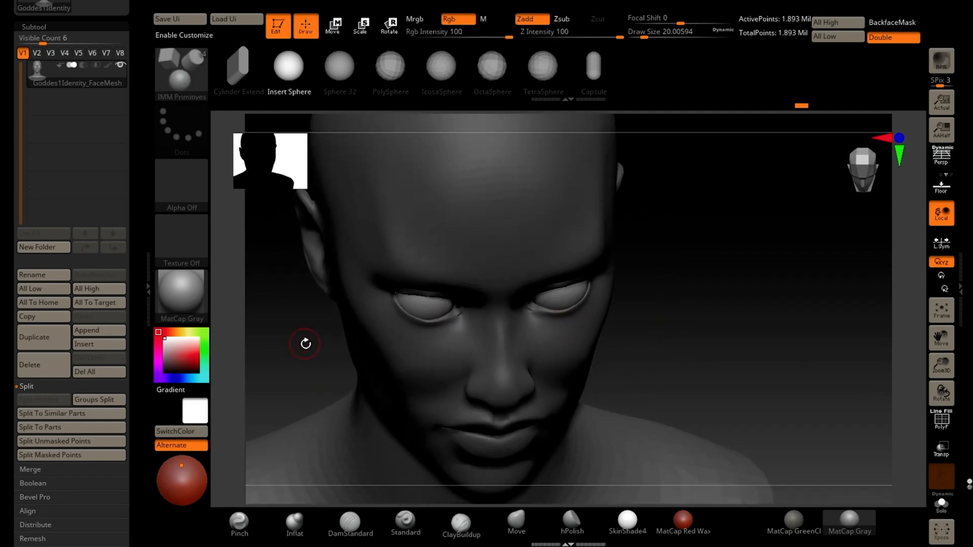
click(333, 26)
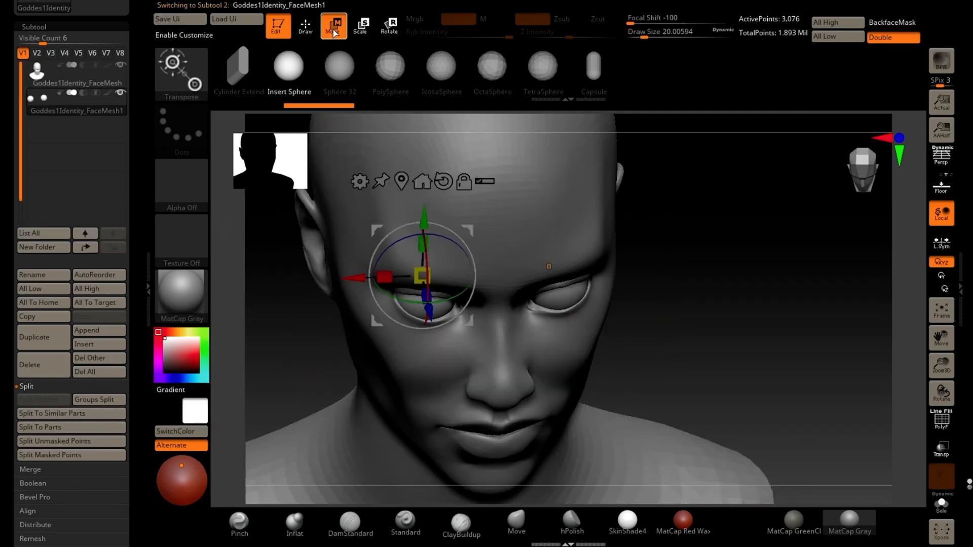
click(304, 26)
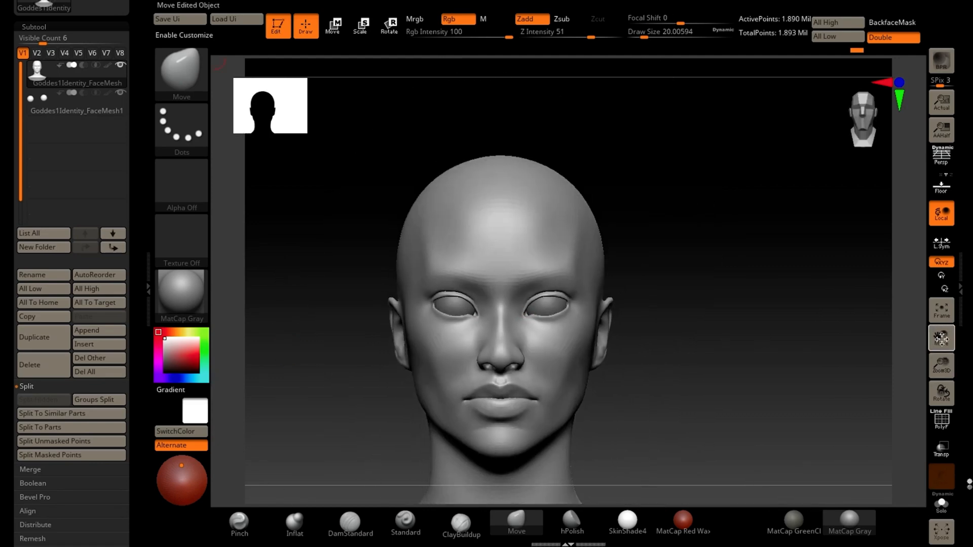
- Export the selected head-and-shoulders mesh through Zplugin's FBX ExportImport
click(29, 399)
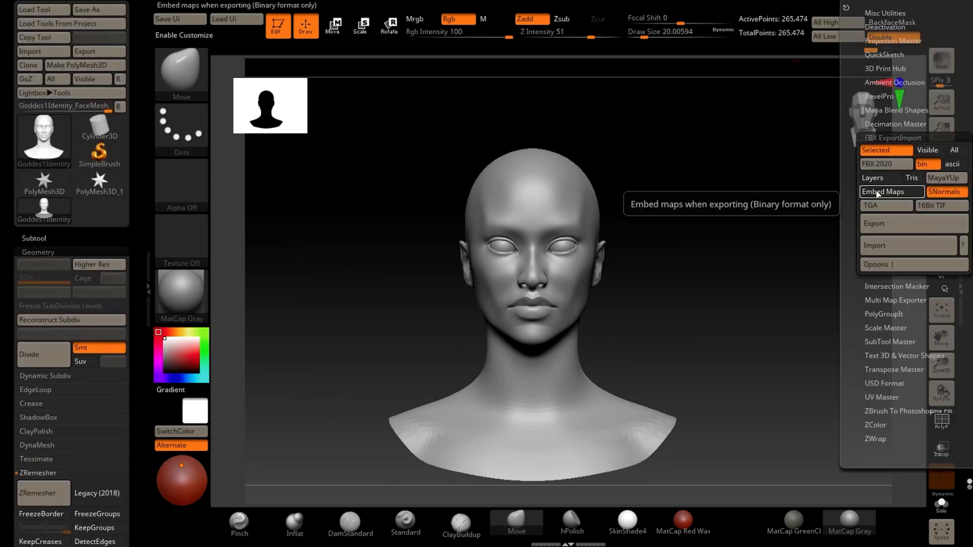
mouse_move(874, 223)
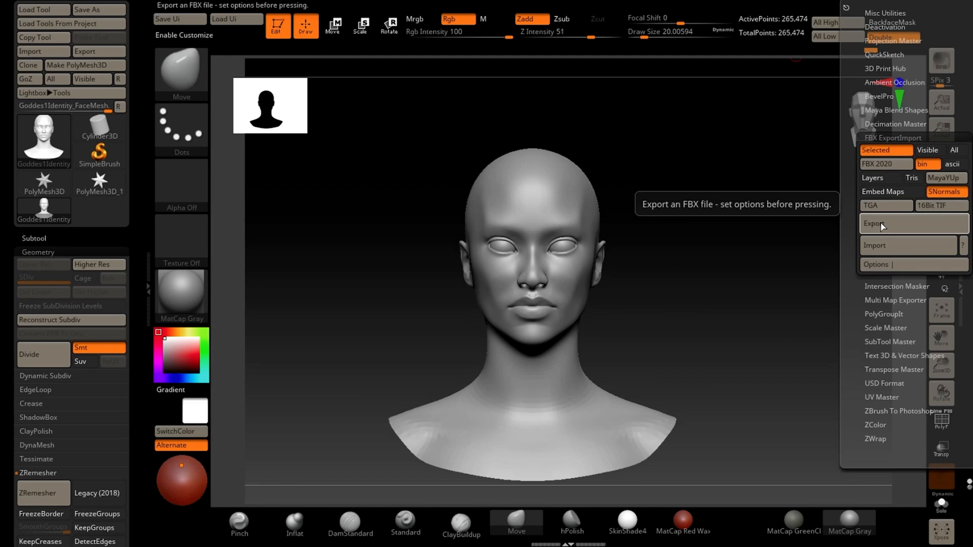
click(874, 223)
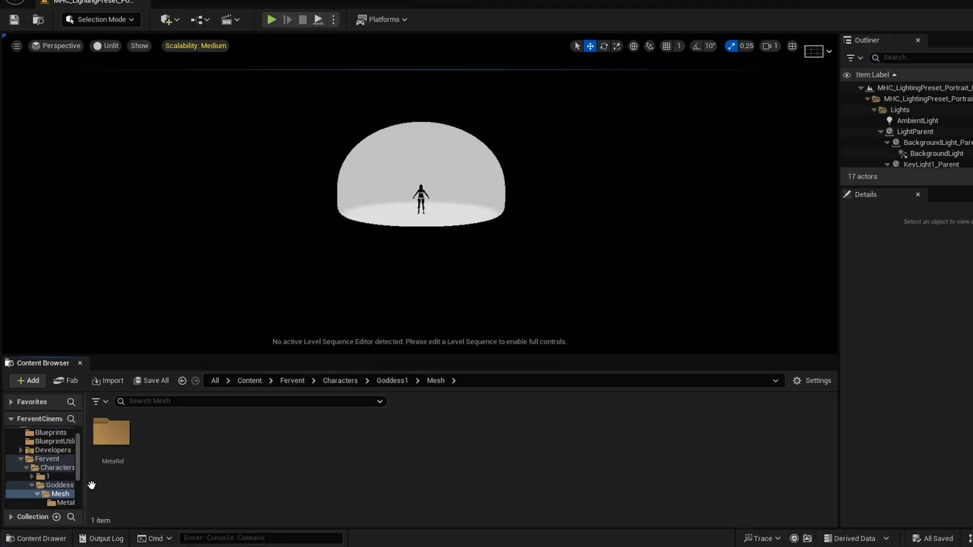
mouse_move(56, 468)
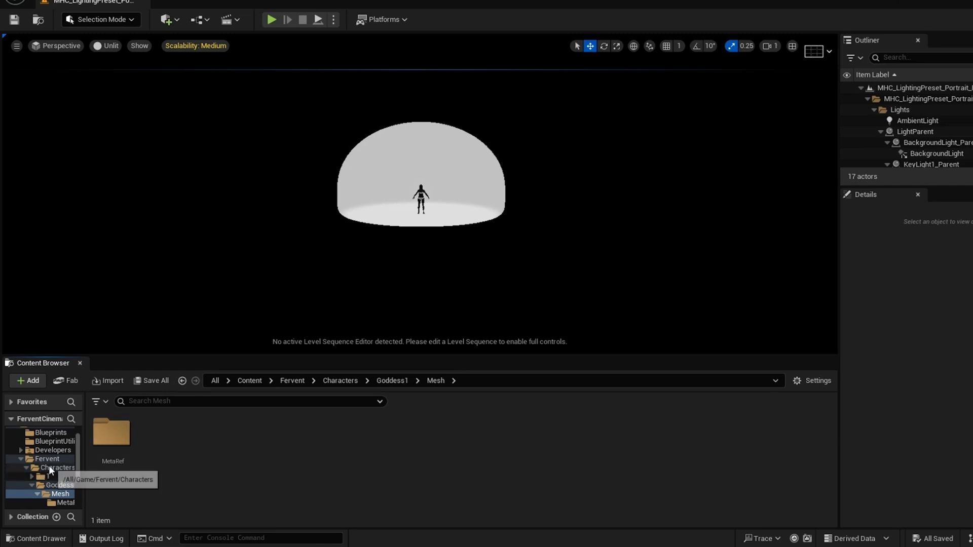
- Check the MetaRef folder, then add a MetaRef2 folder beside it in Goddess1's Mesh folder
click(46, 458)
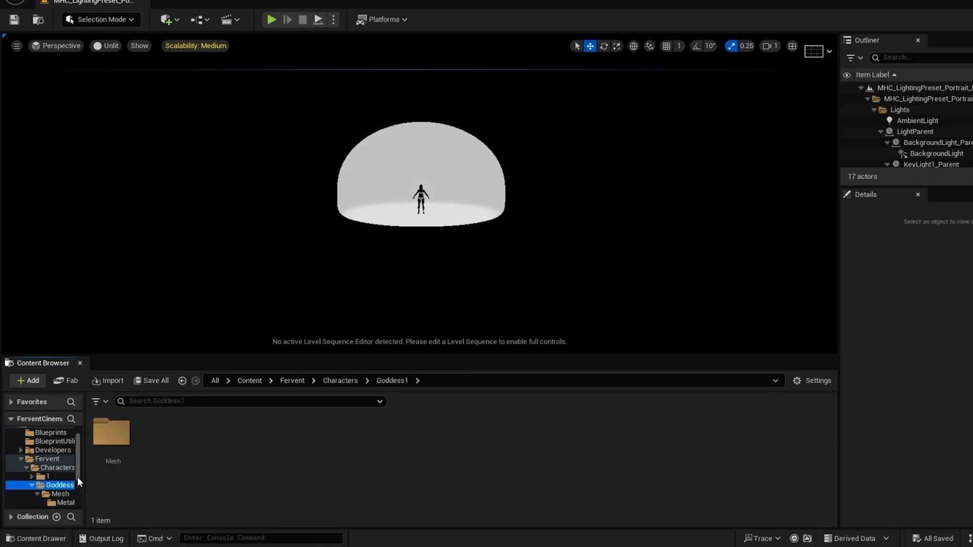
double_click(113, 434)
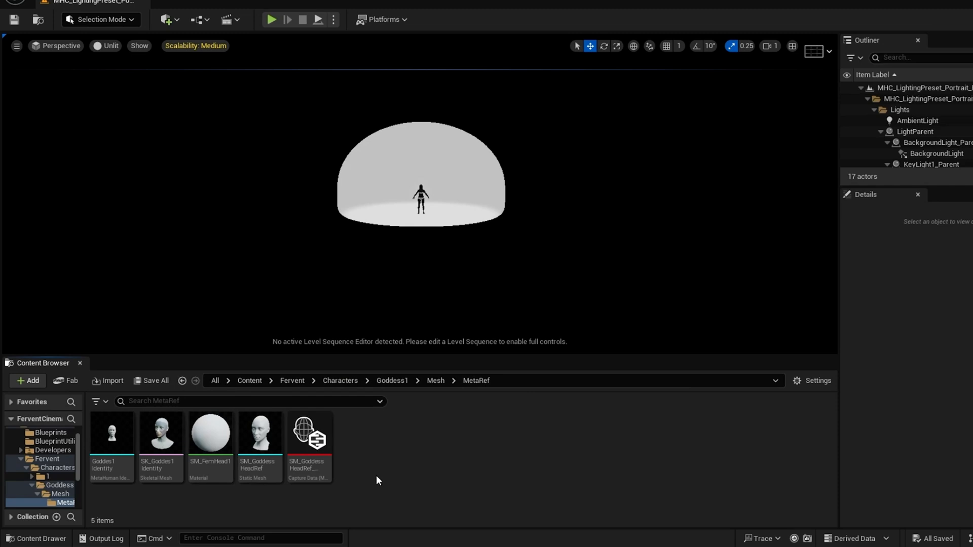
click(434, 381)
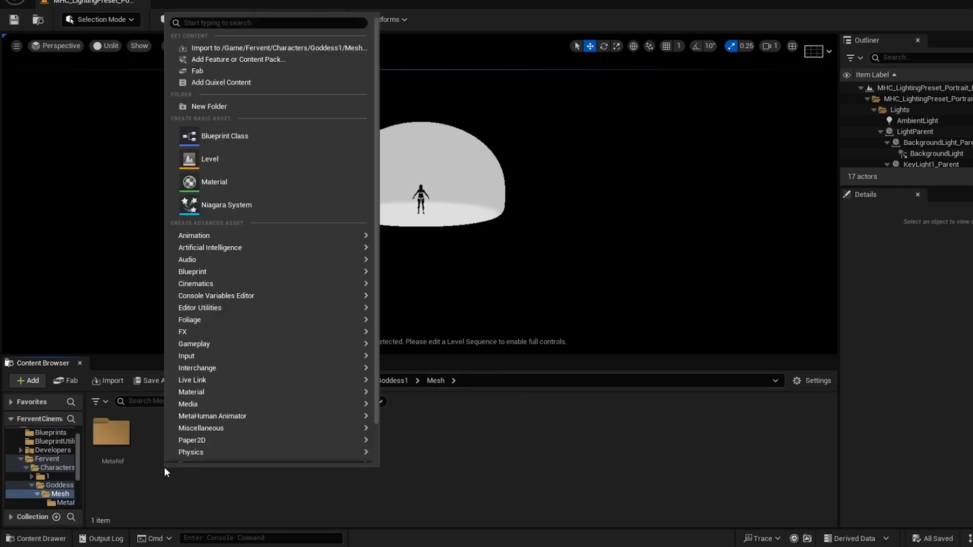
mouse_move(208, 107)
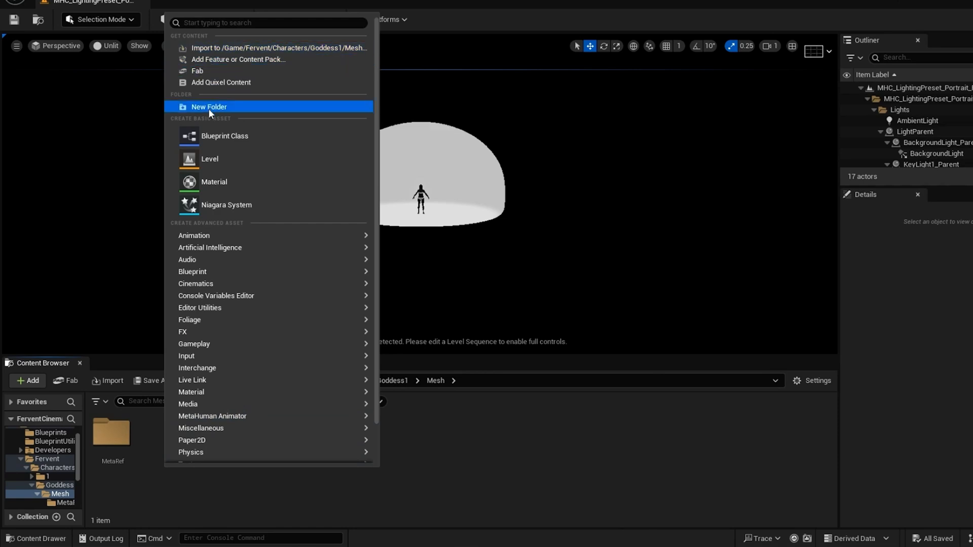
click(208, 107)
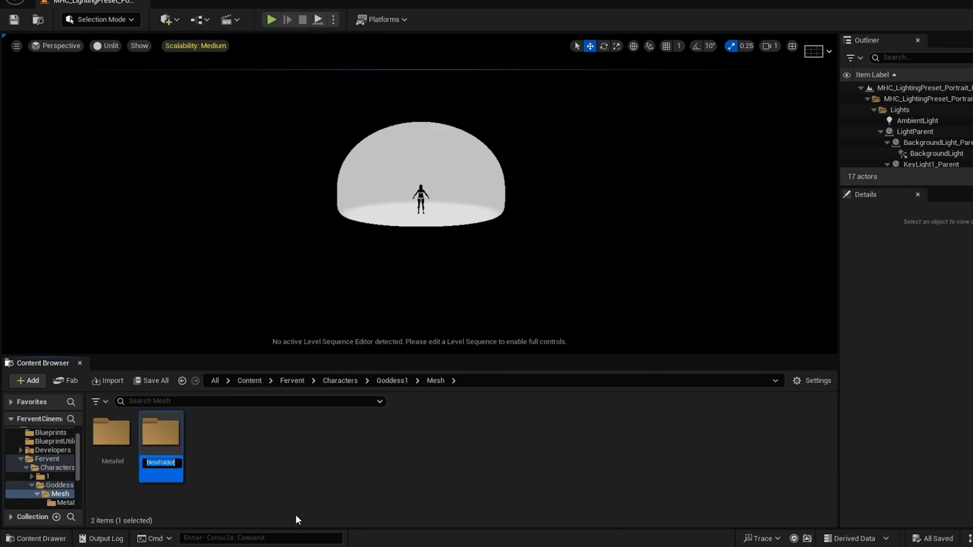
text(Metal)
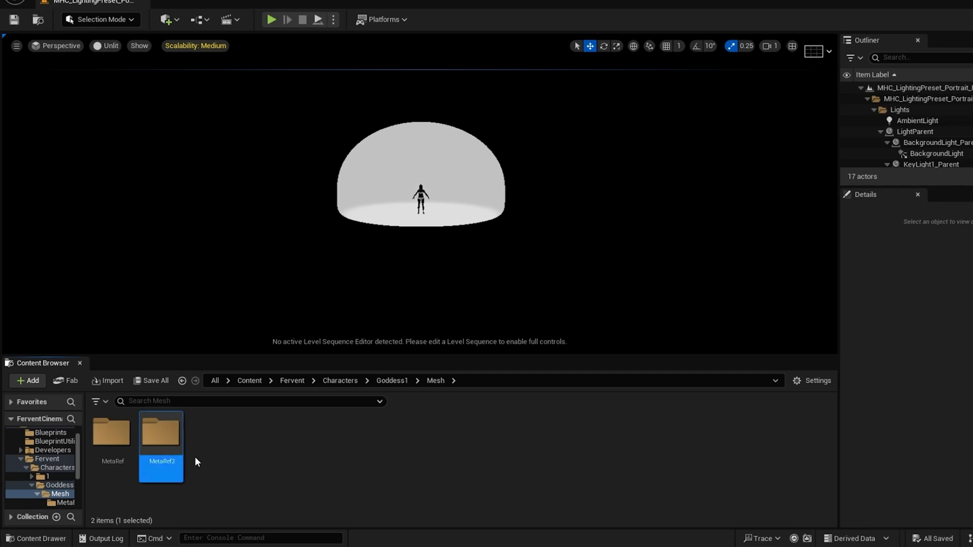
mouse_move(161, 432)
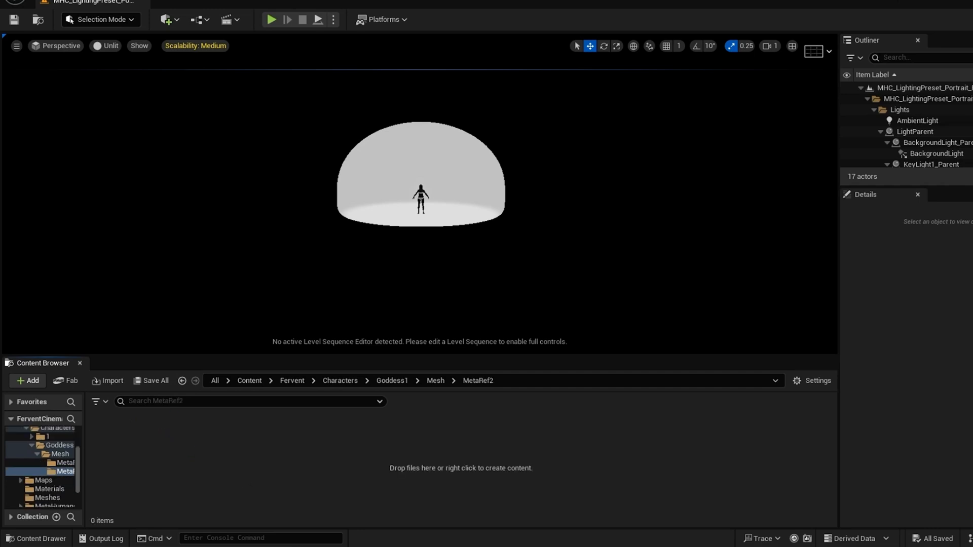
- Import the face FBX into MetaRef2 and create a new MetaHuman Identity asset there
click(26, 380)
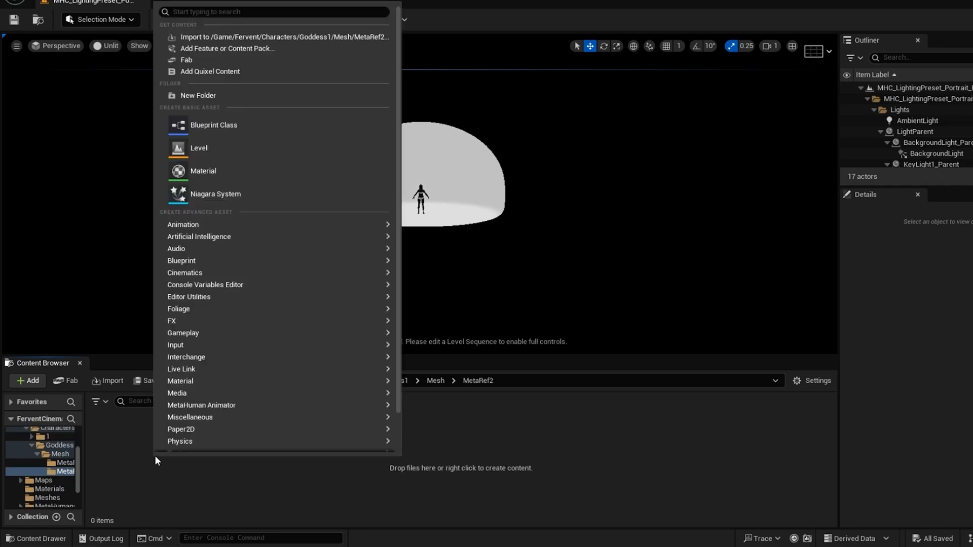
mouse_move(254, 36)
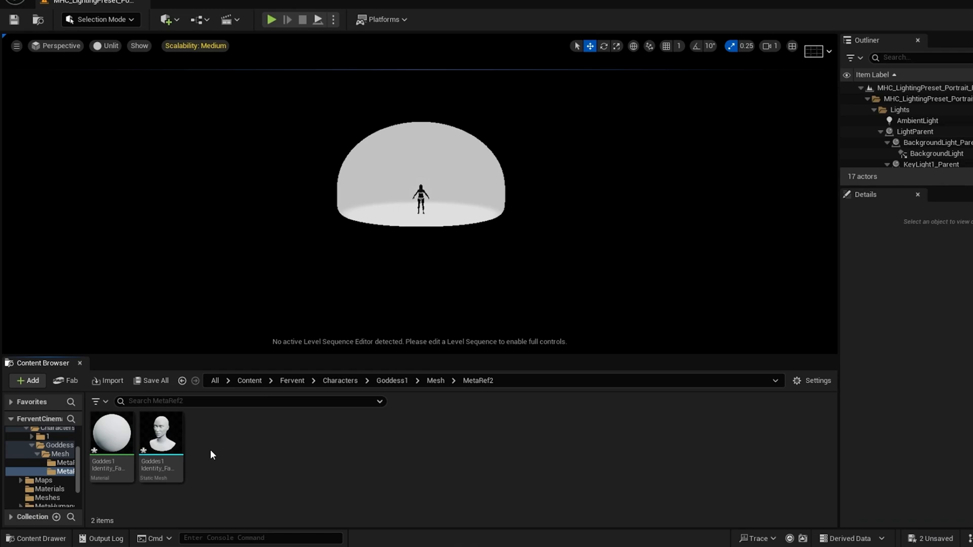
click(27, 380)
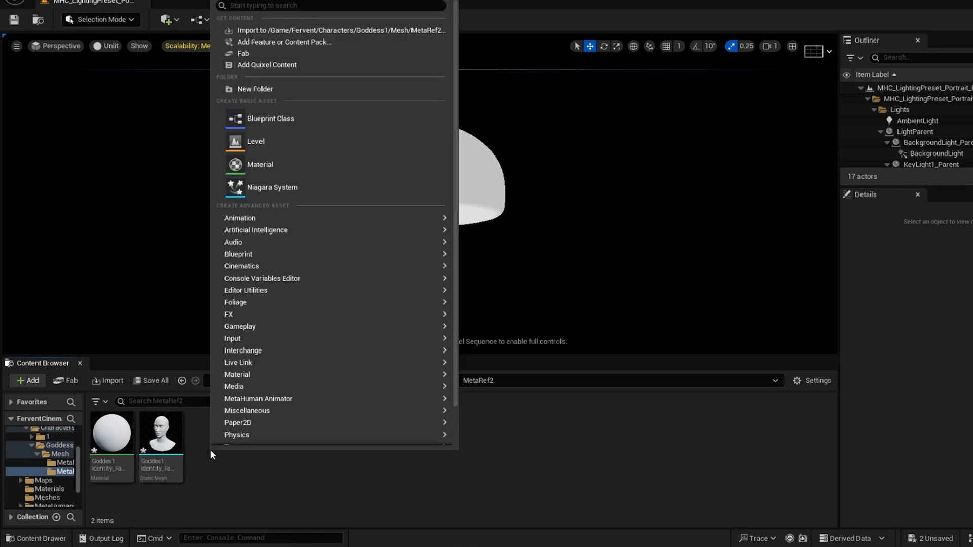
mouse_move(247, 410)
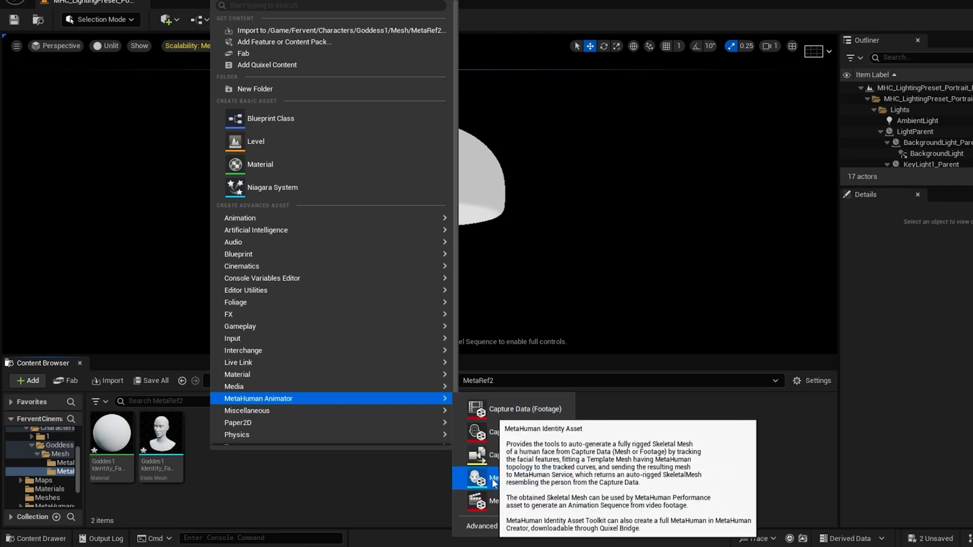
click(495, 478)
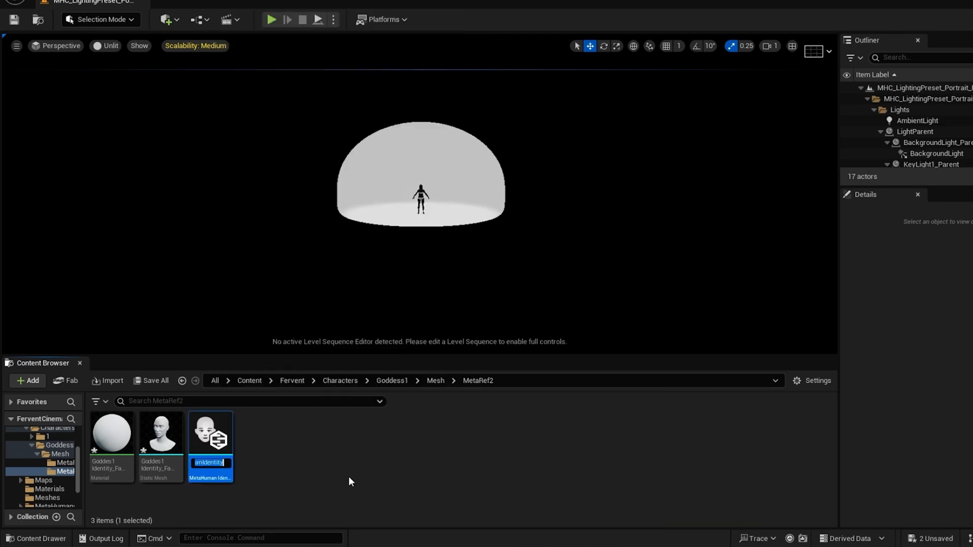
- Open the new identity, build face components from the imported mesh, and pick a slim female body
double_click(210, 431)
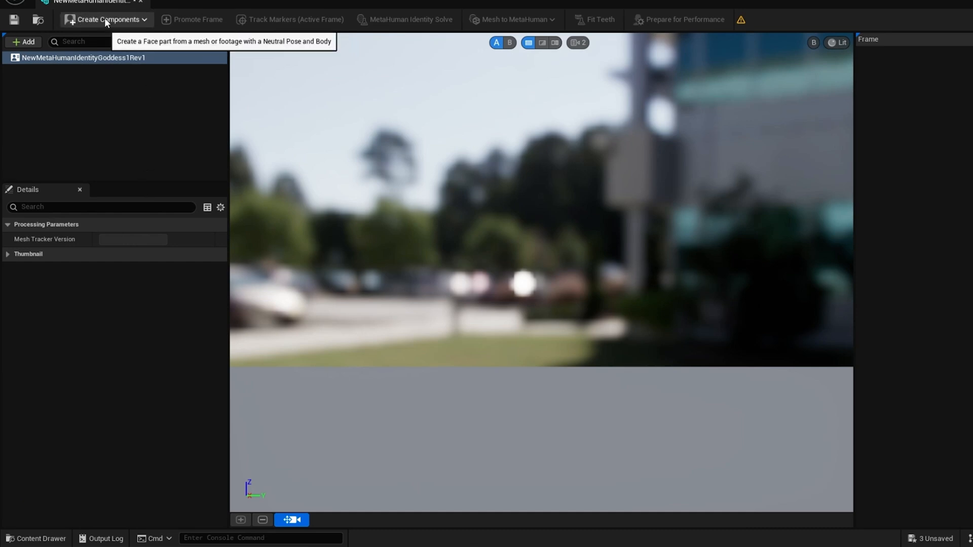
click(105, 19)
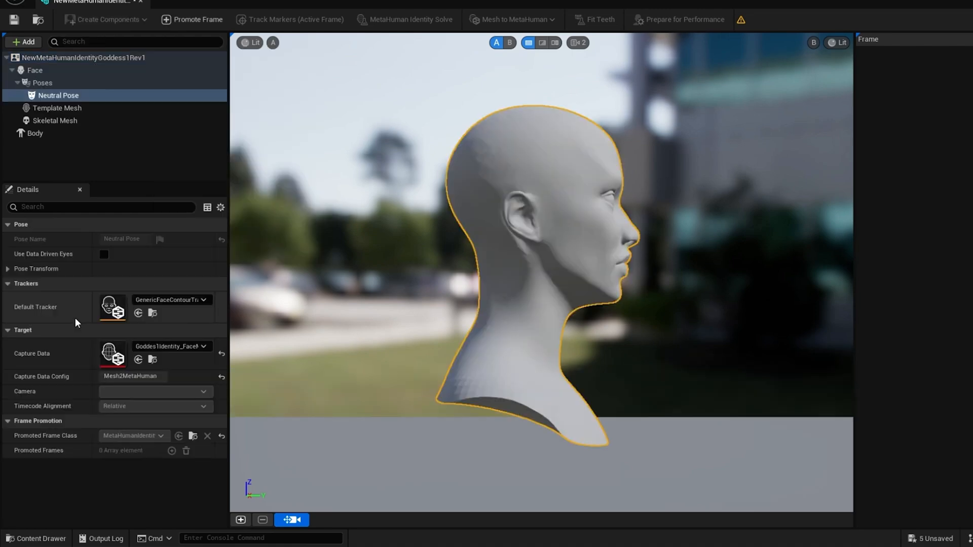
mouse_move(687, 340)
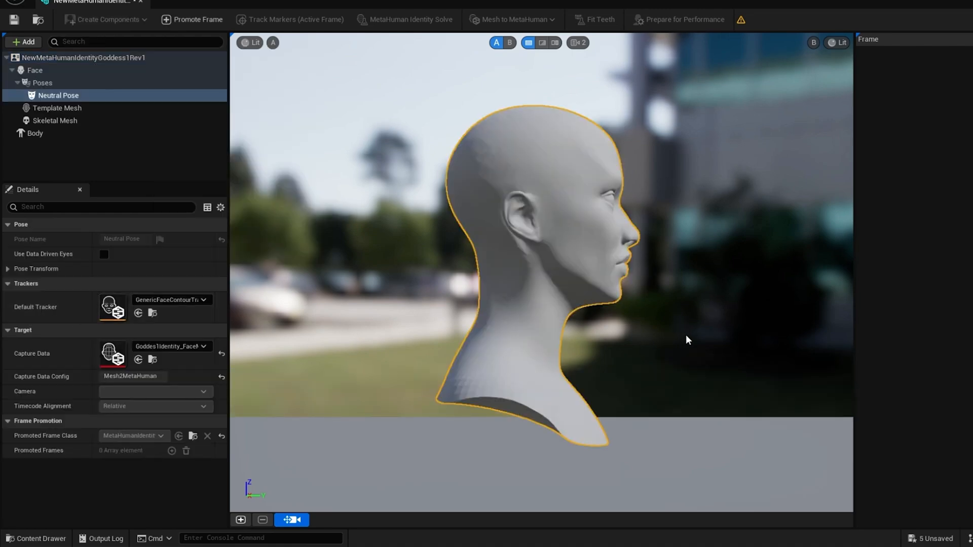
mouse_move(622, 340)
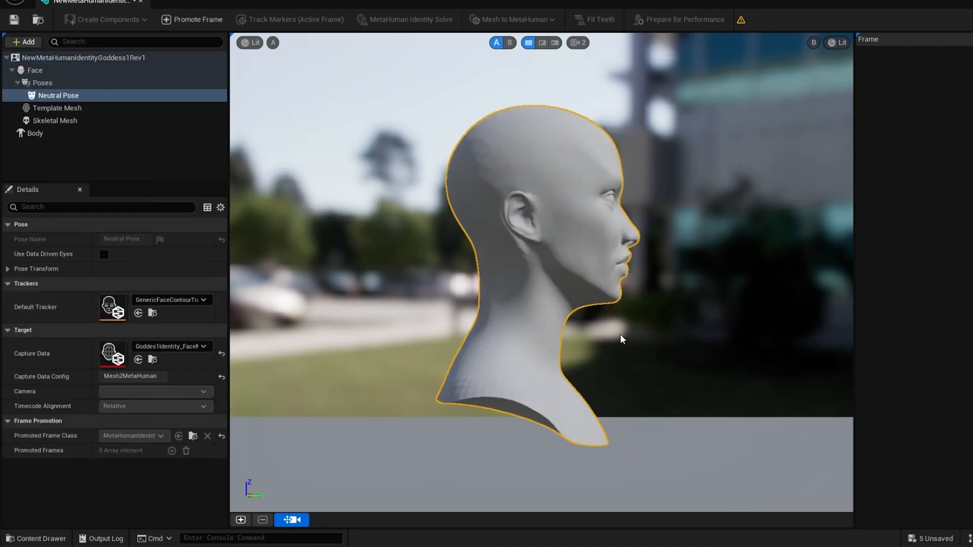
click(34, 133)
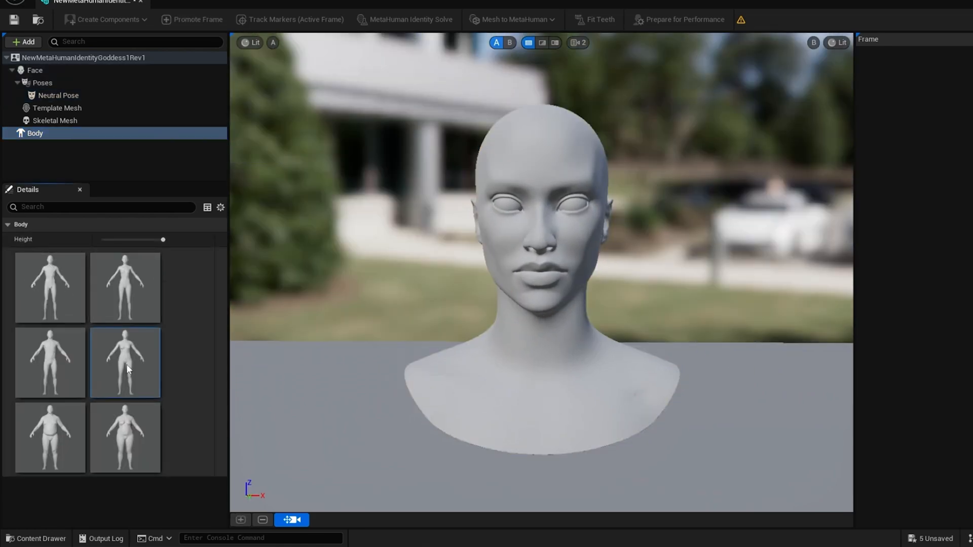
mouse_move(98, 172)
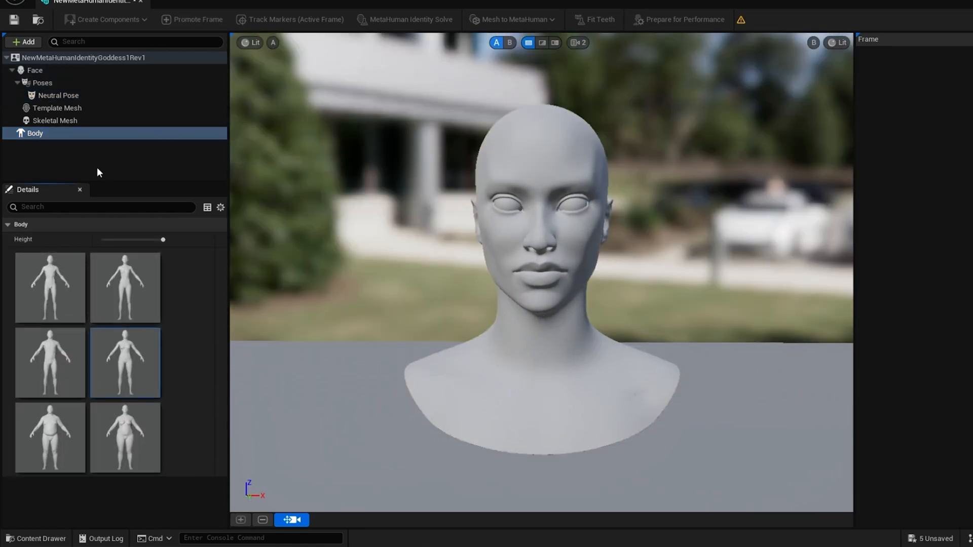
- Adjust the viewport lighting and camera, then return to the Neutral Pose head
click(250, 42)
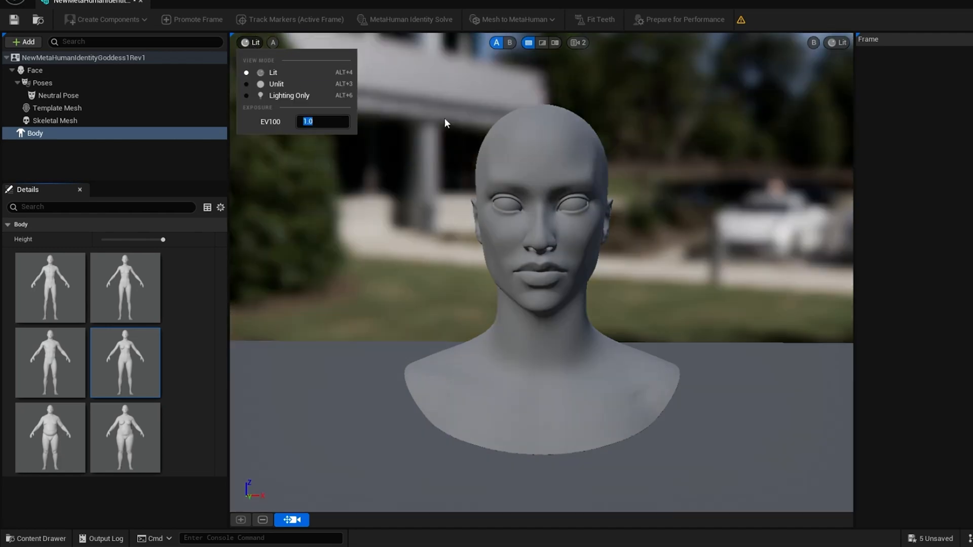
click(577, 42)
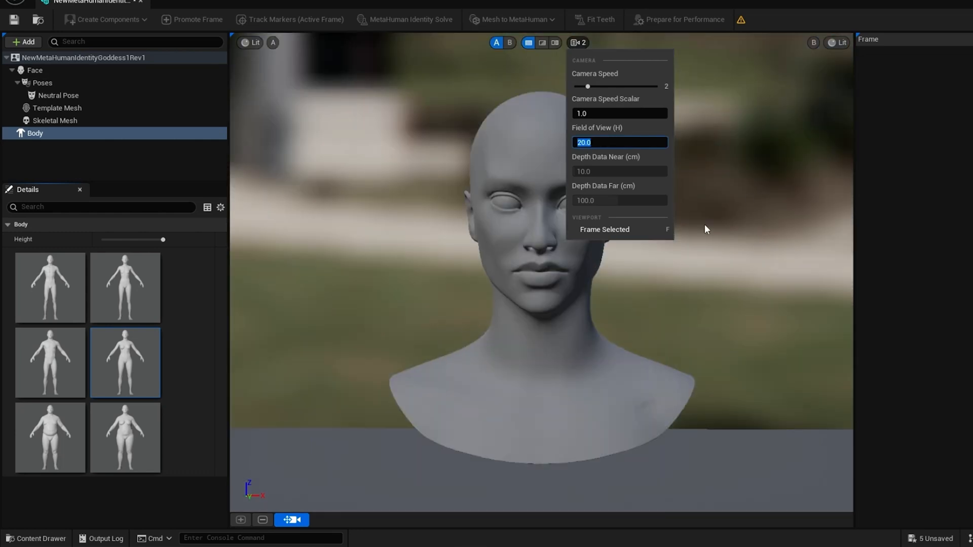
mouse_move(98, 140)
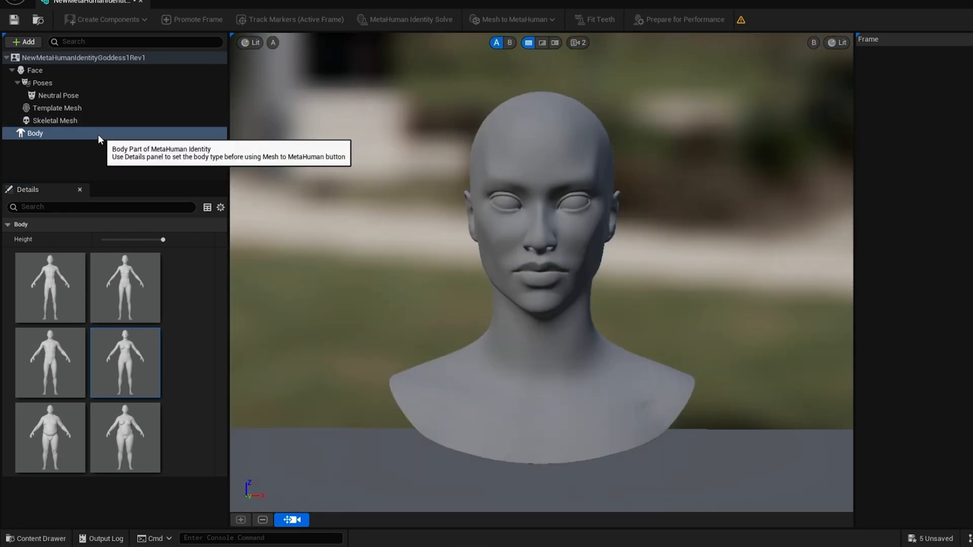
click(58, 96)
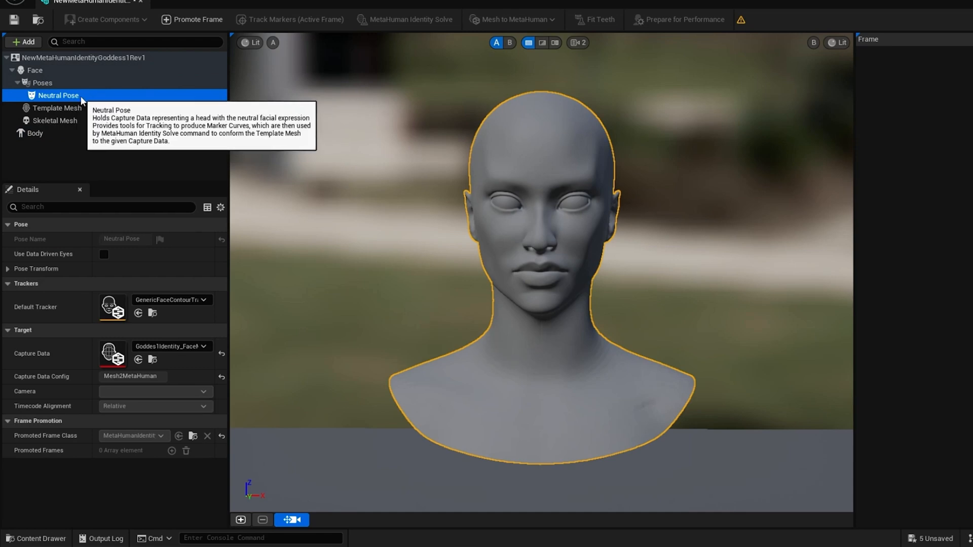
mouse_move(192, 19)
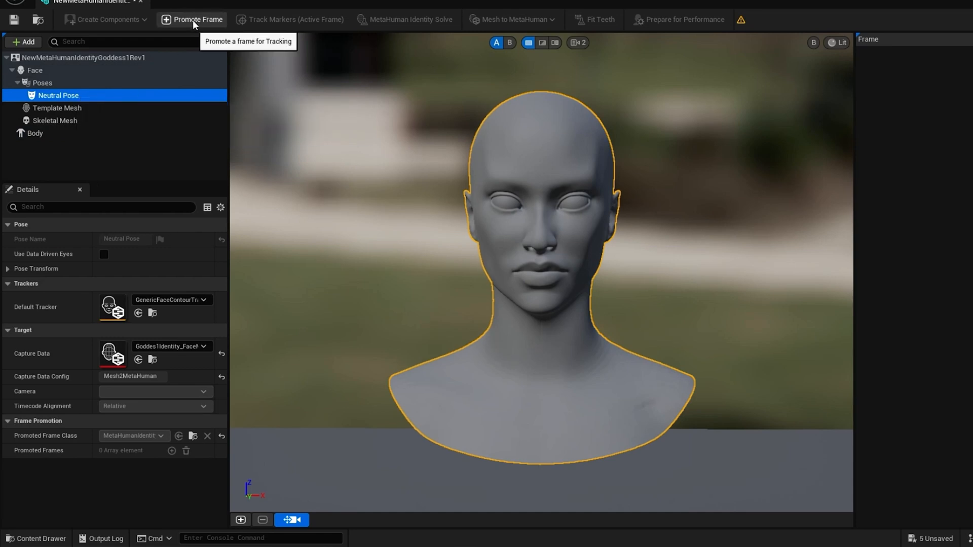
- Promote the front view as a frame, track its facial markers, and expand the Eye (R) curves
click(191, 19)
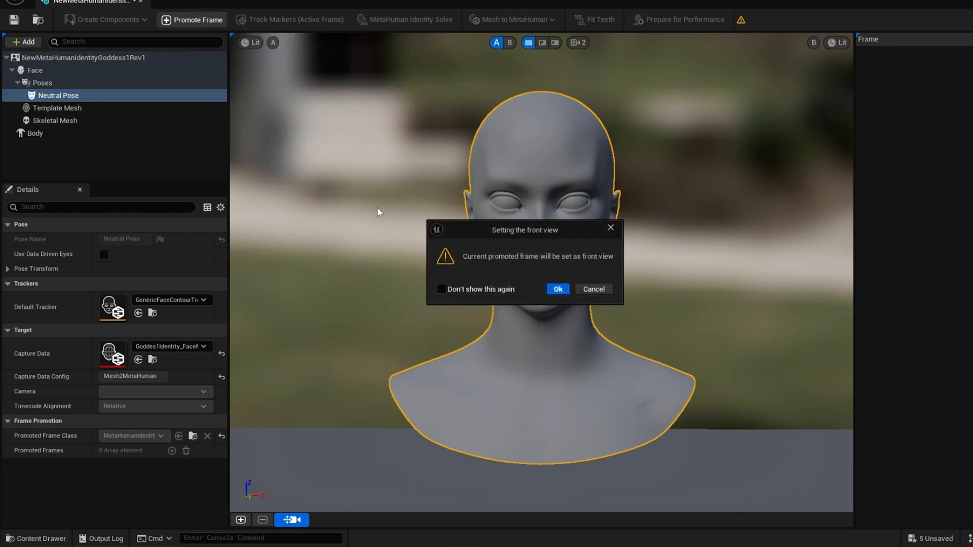
click(556, 289)
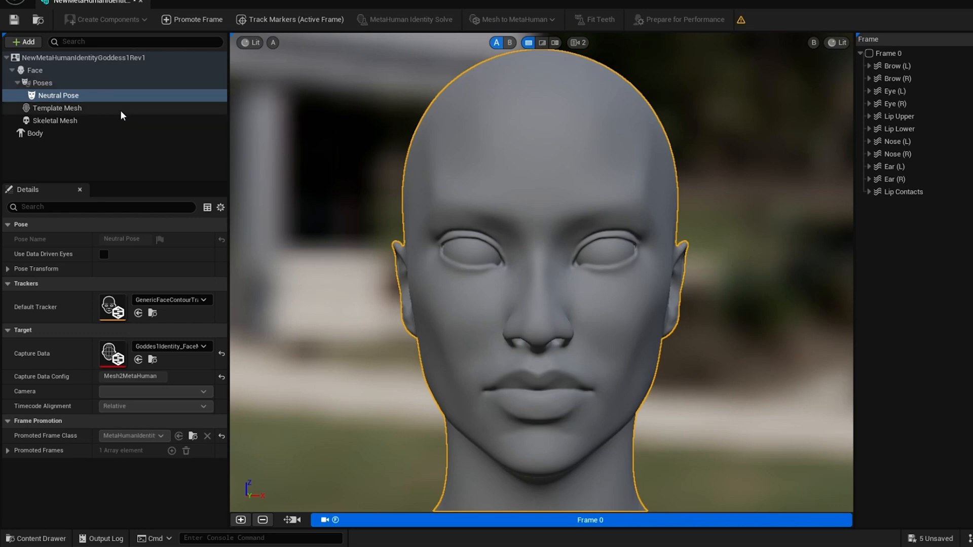
mouse_move(295, 19)
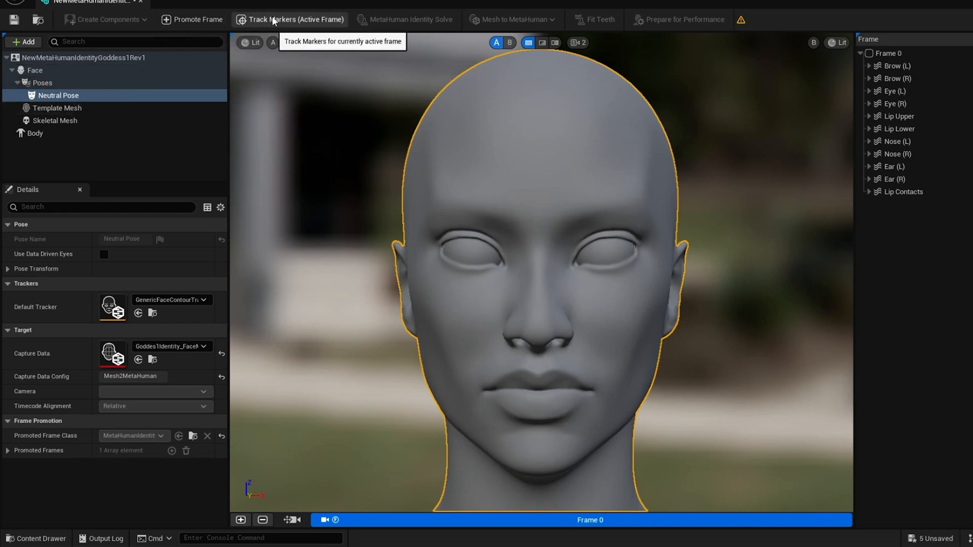
mouse_move(130, 183)
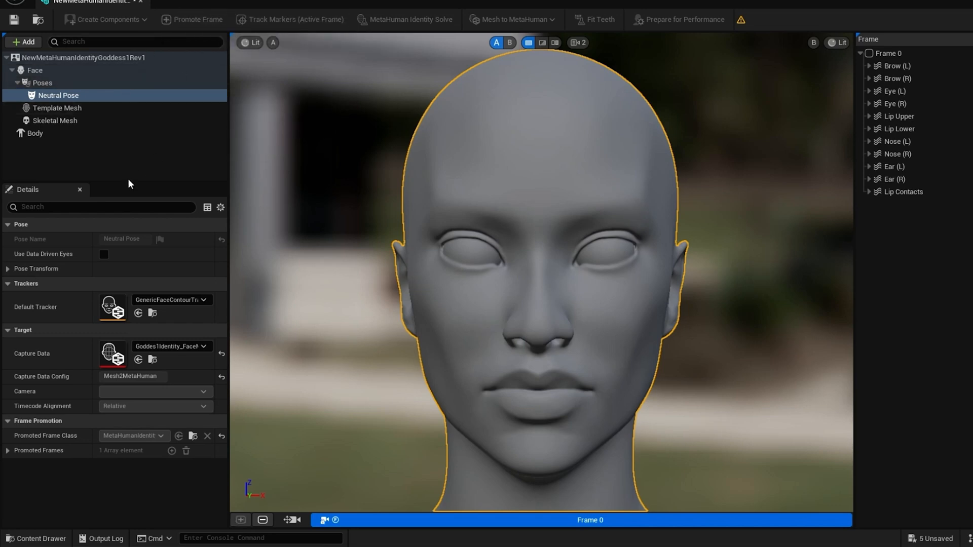
click(295, 19)
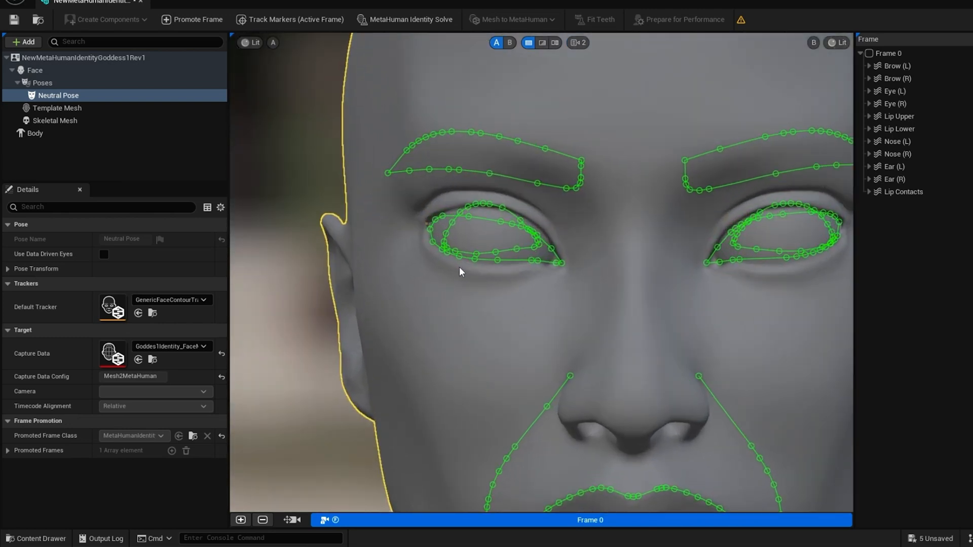
mouse_move(547, 70)
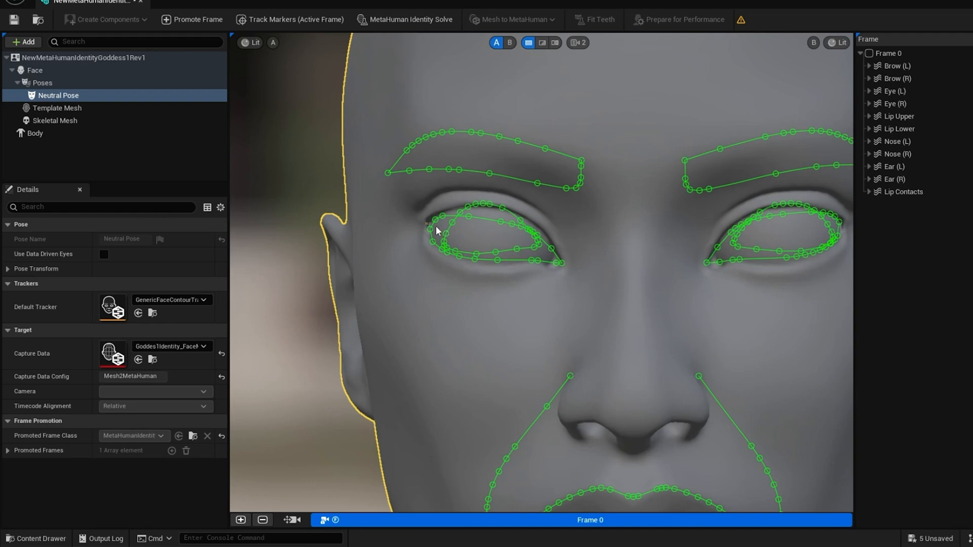
click(868, 104)
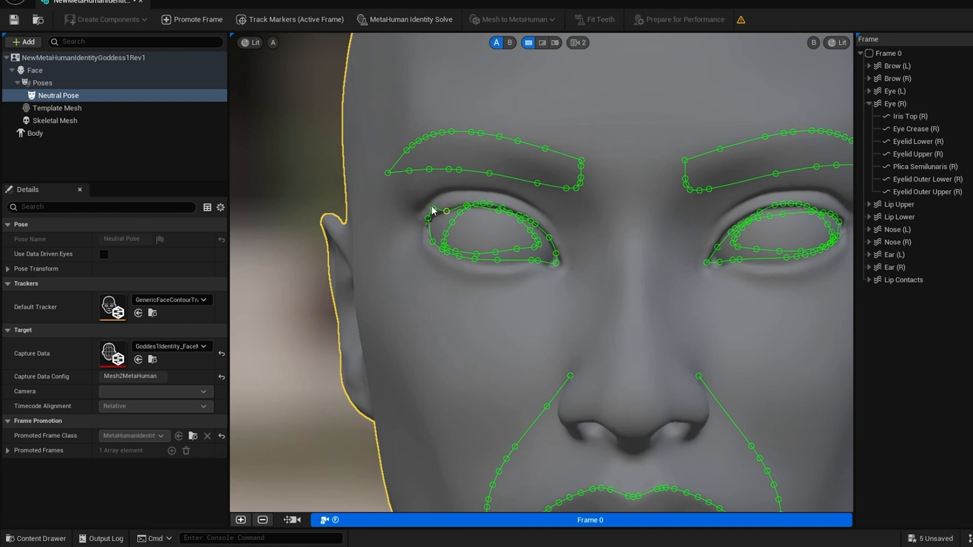
- Track markers, solve the identity, and auto-rig it via Mesh to MetaHuman
click(197, 19)
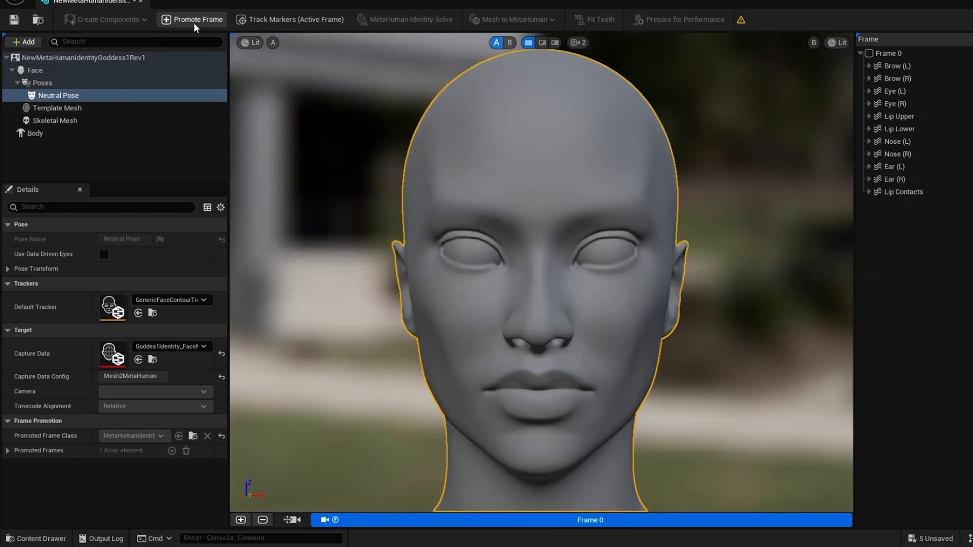
mouse_move(296, 20)
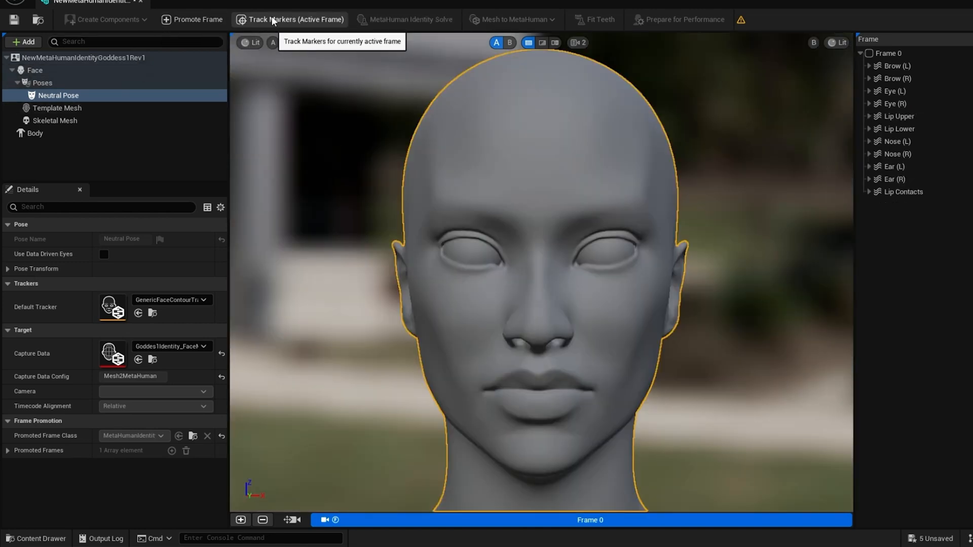
click(403, 19)
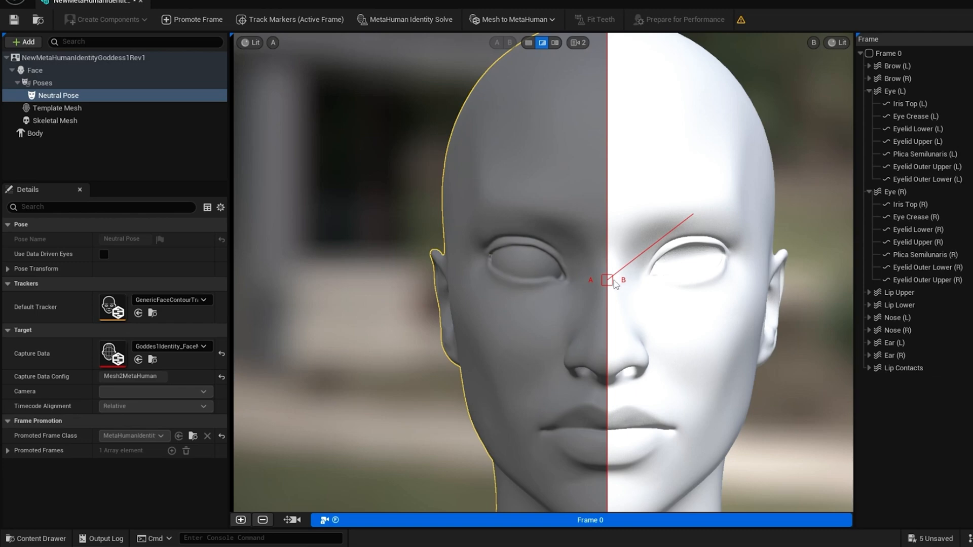
click(511, 19)
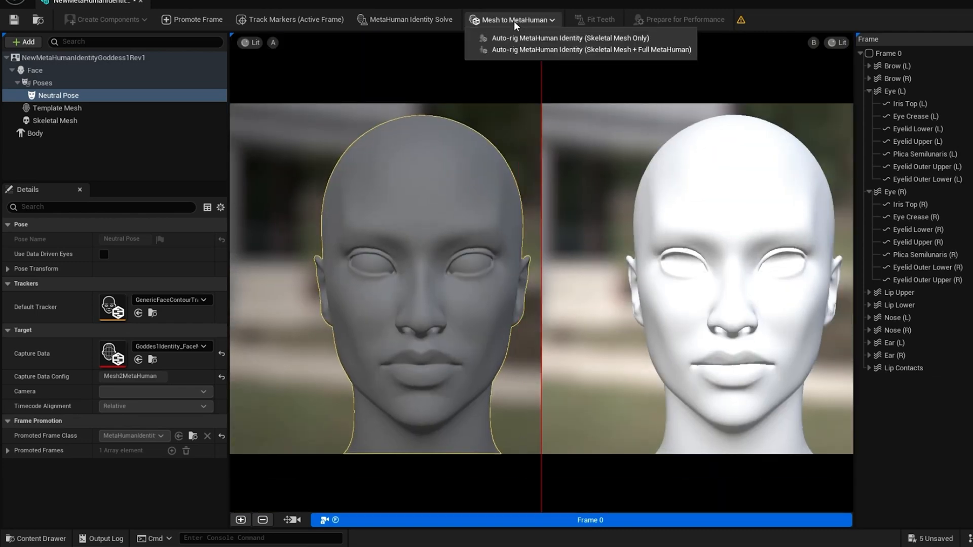
click(568, 50)
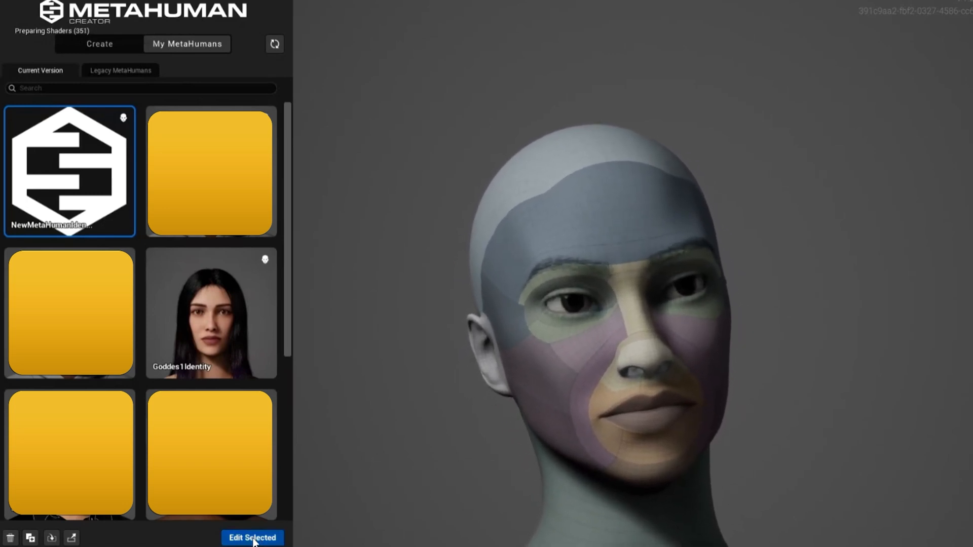
- Open the new Goddess1 identity from My MetaHumans with Edit Selected
click(252, 537)
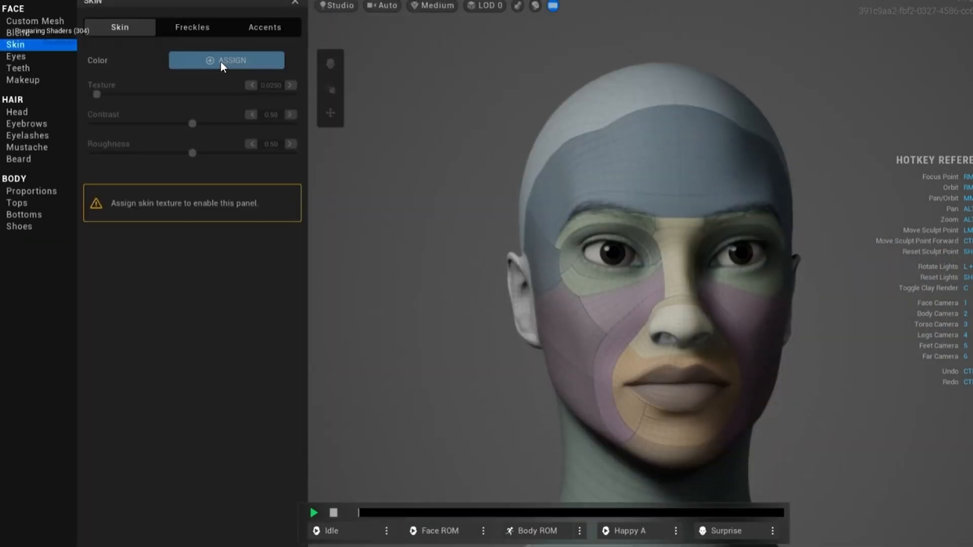
- Assign a skin texture with a warm brown tone, roughness 0 and slightly raised texture
click(226, 60)
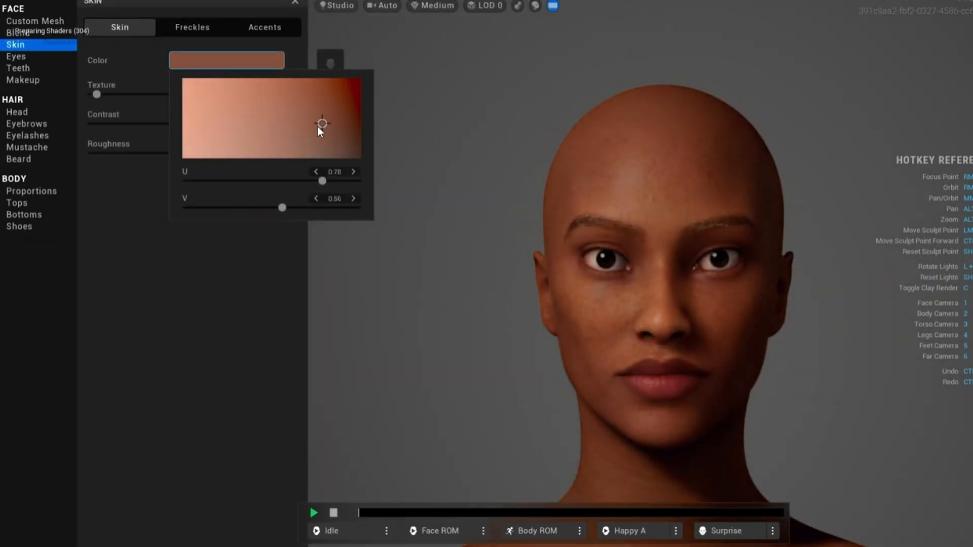
click(192, 27)
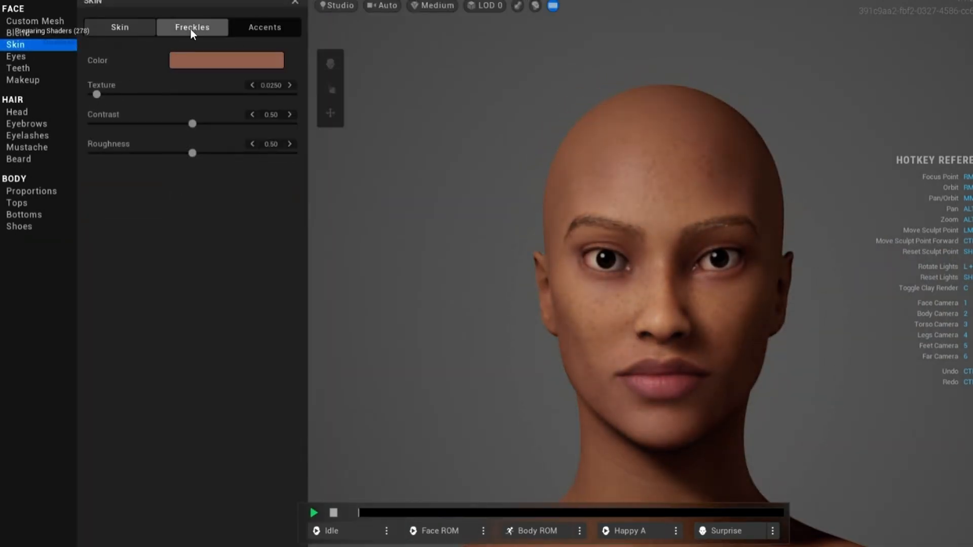
click(191, 27)
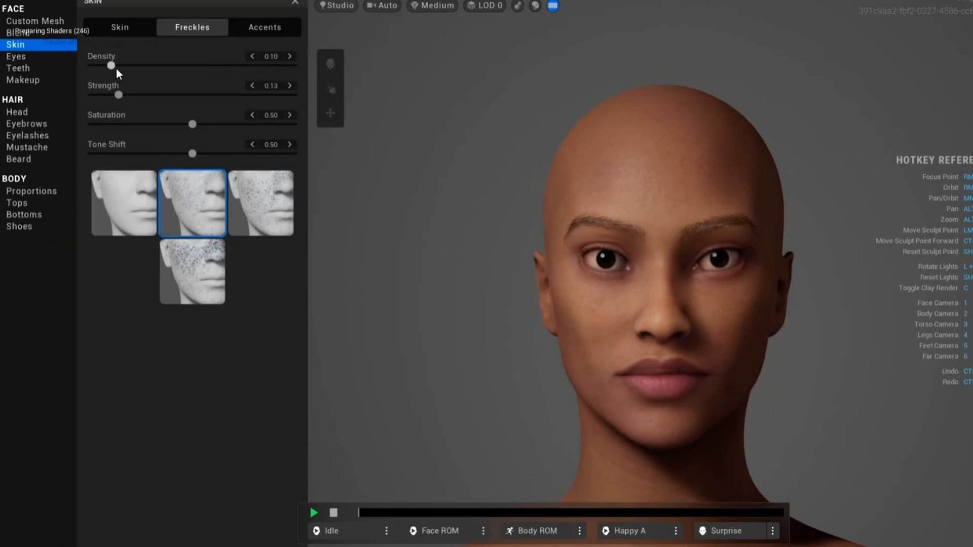
click(119, 27)
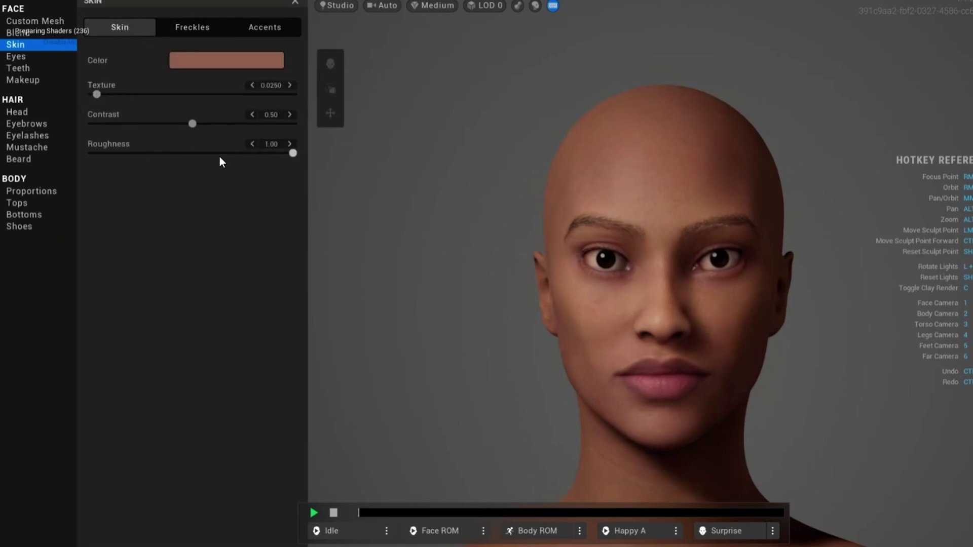
drag(97, 94, 92, 94)
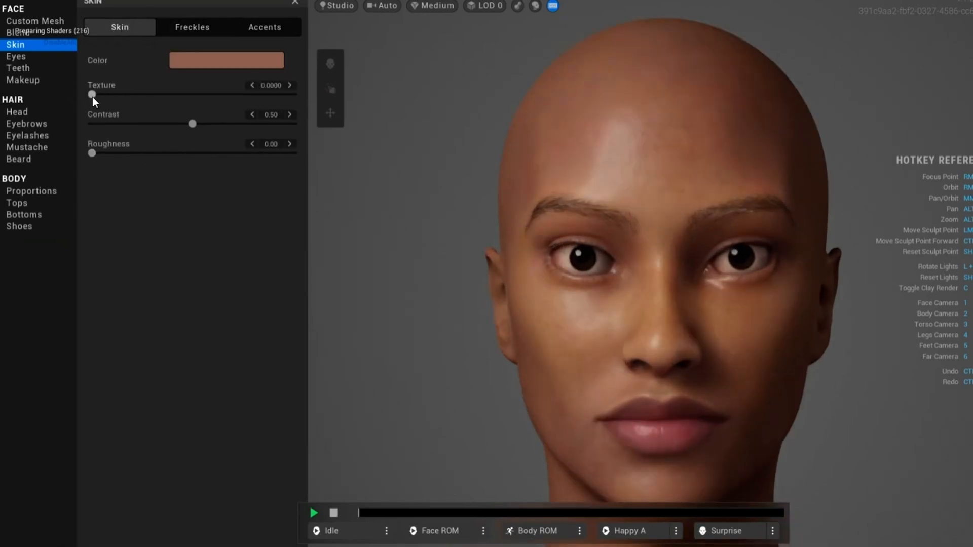
drag(92, 94, 116, 94)
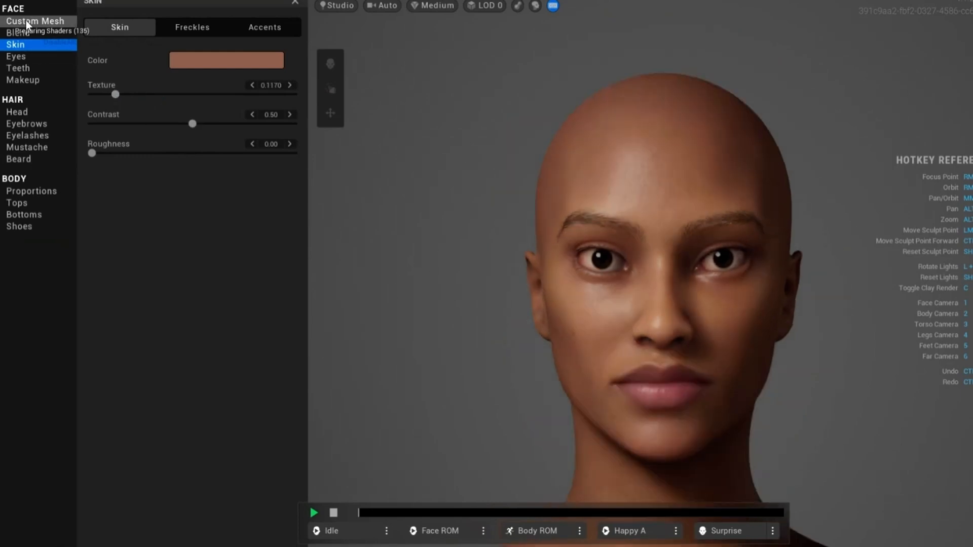
- Review the custom mesh and face blend presets, pause the Idle animation, and open Eyes
click(36, 21)
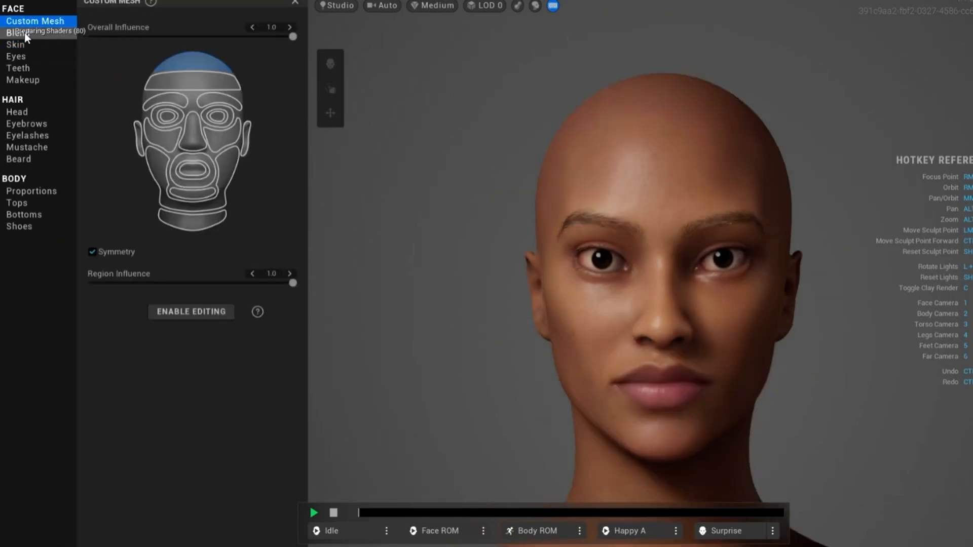
click(13, 30)
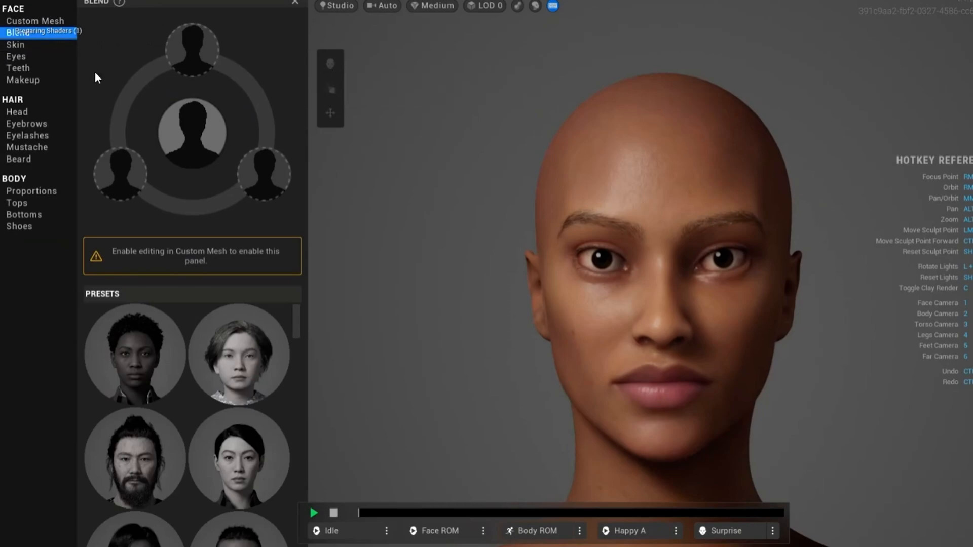
click(36, 21)
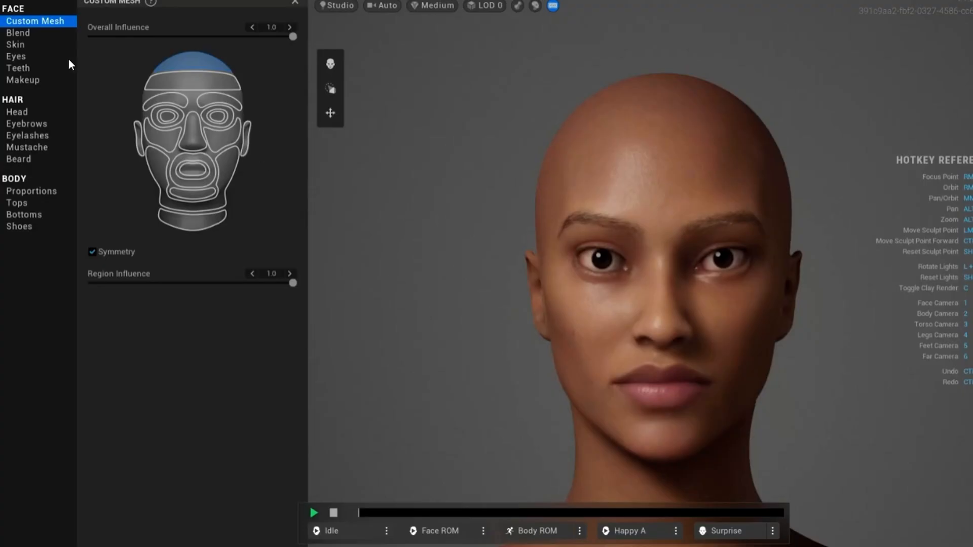
click(18, 33)
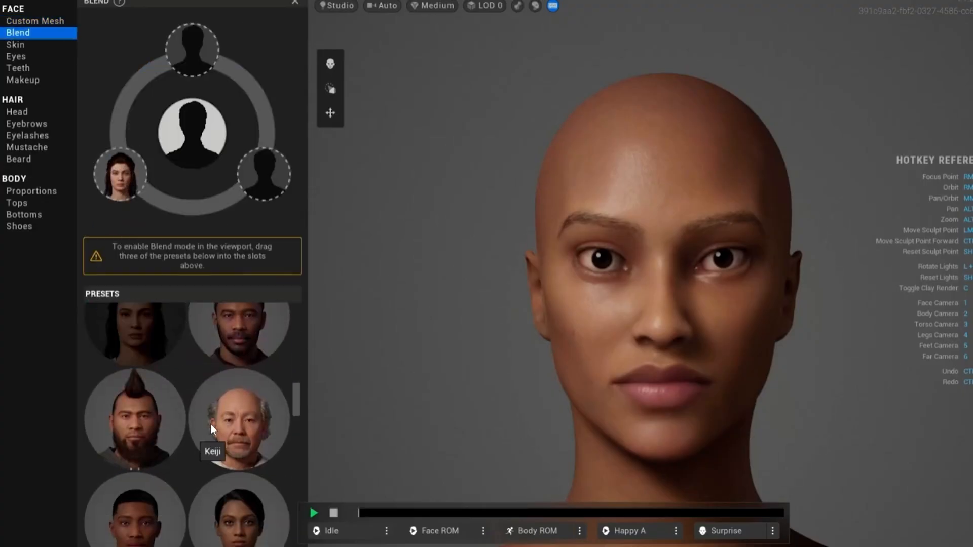
scroll(down, 3)
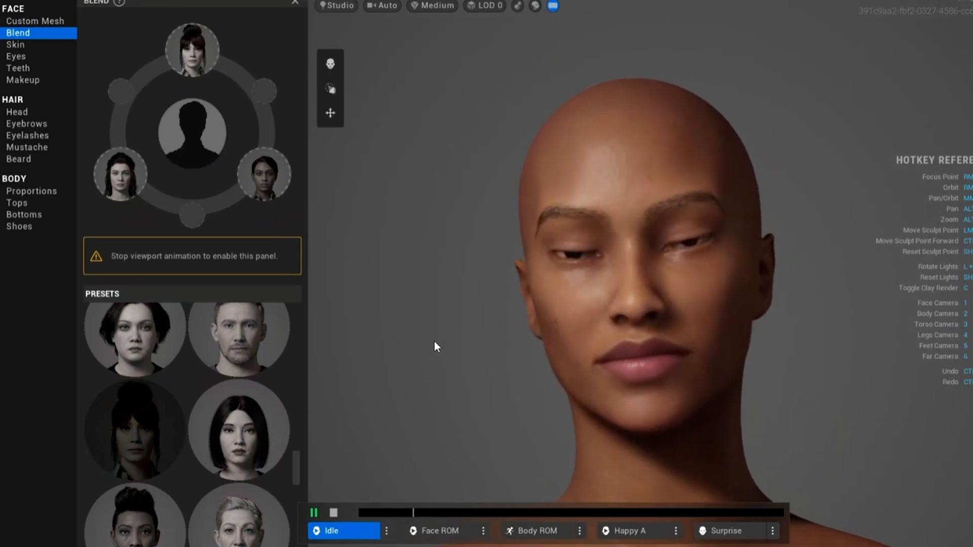
click(314, 513)
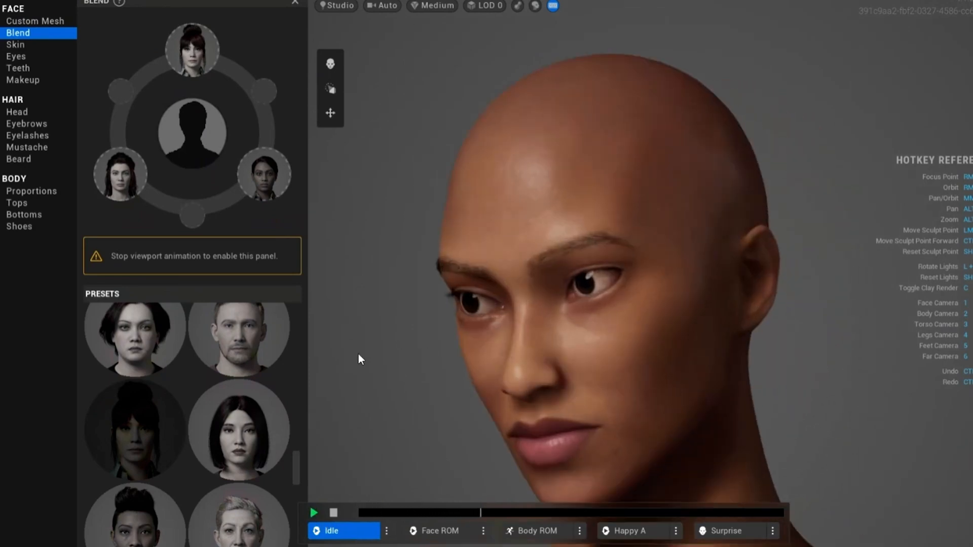
click(16, 56)
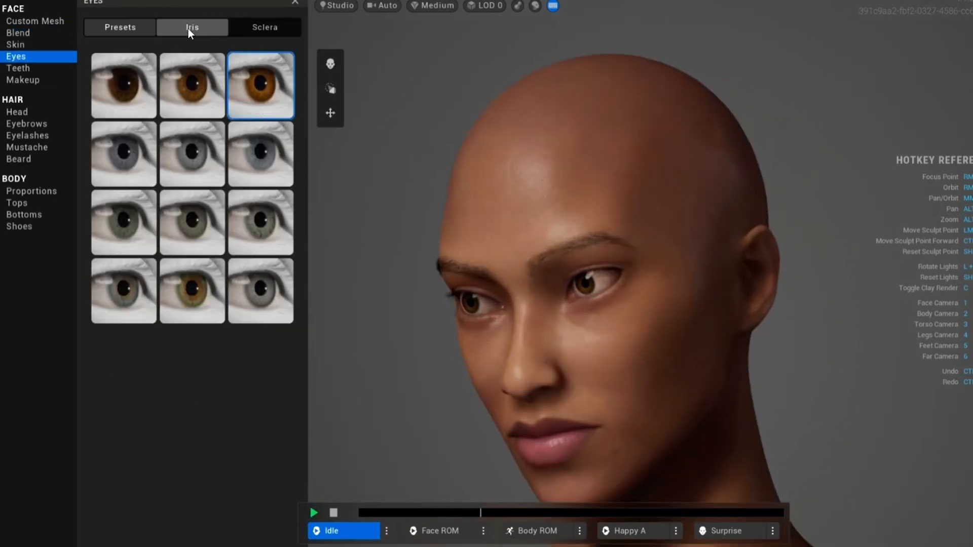
- Make the iris base and detail colours amber-brown, then reduce the sclera's visible veins
click(192, 27)
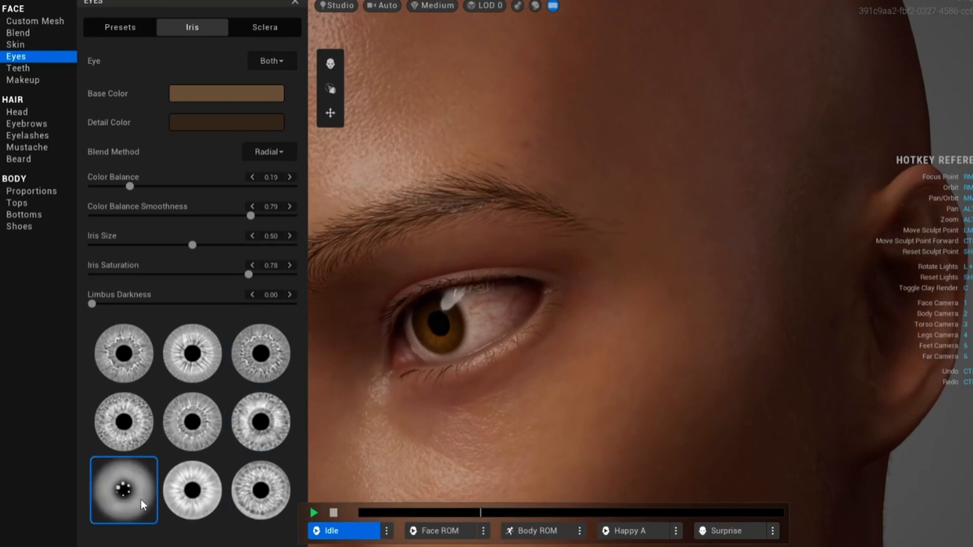
click(226, 94)
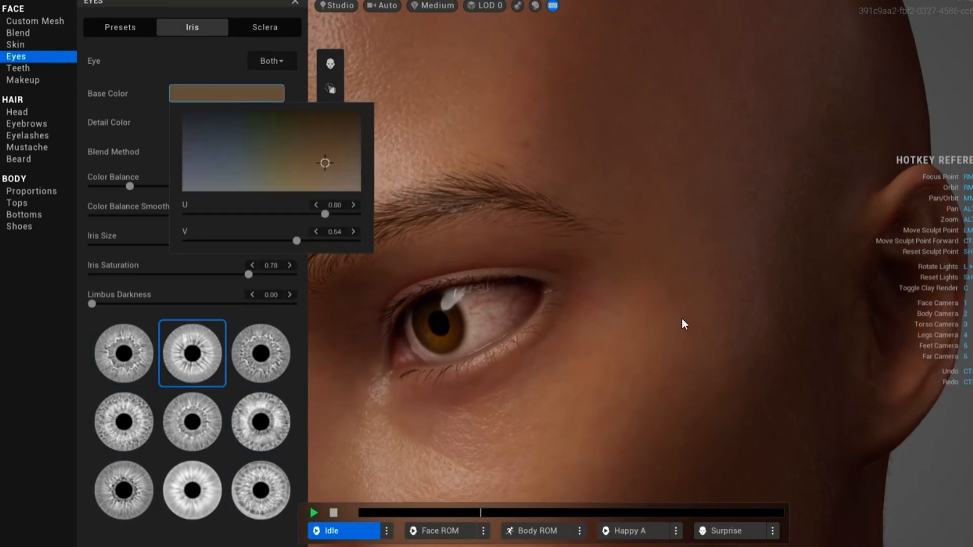
drag(324, 163, 302, 181)
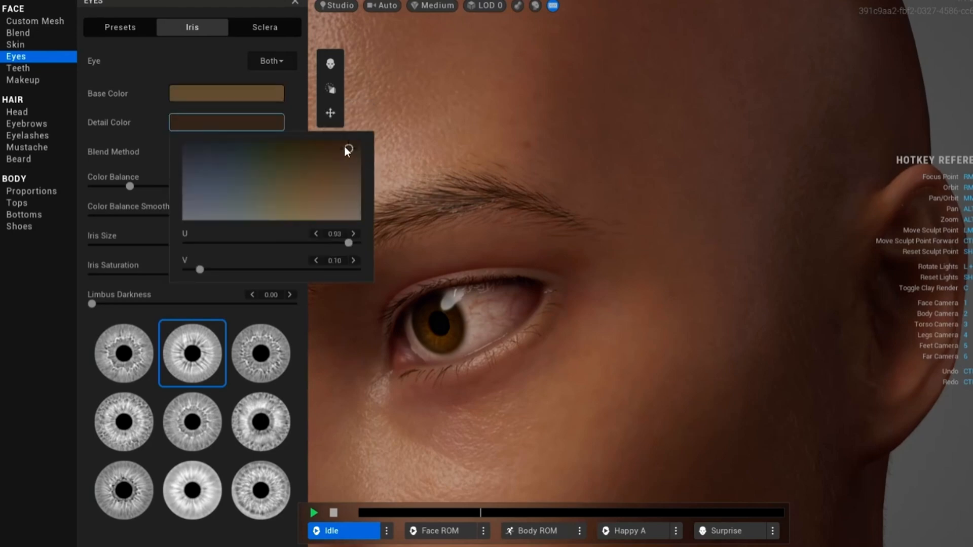
drag(349, 149, 326, 199)
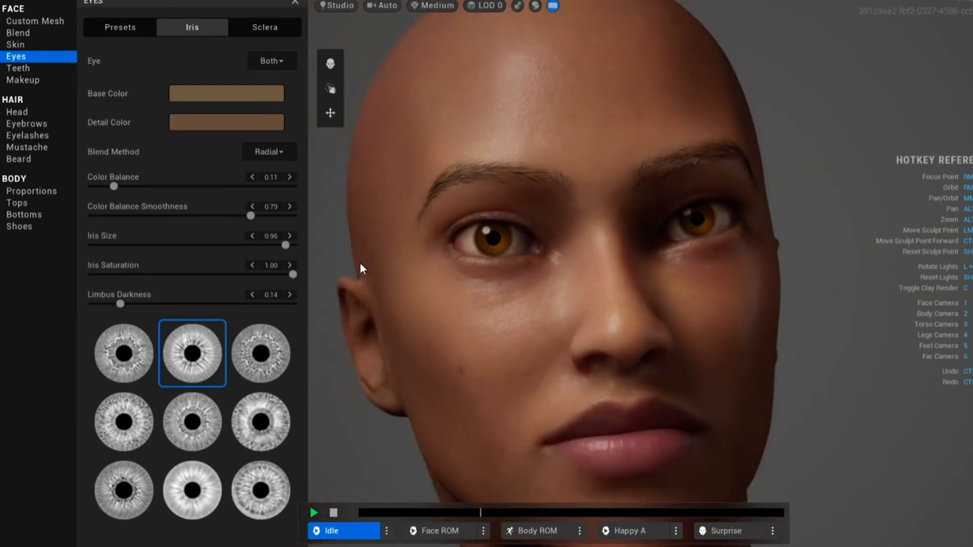
click(264, 27)
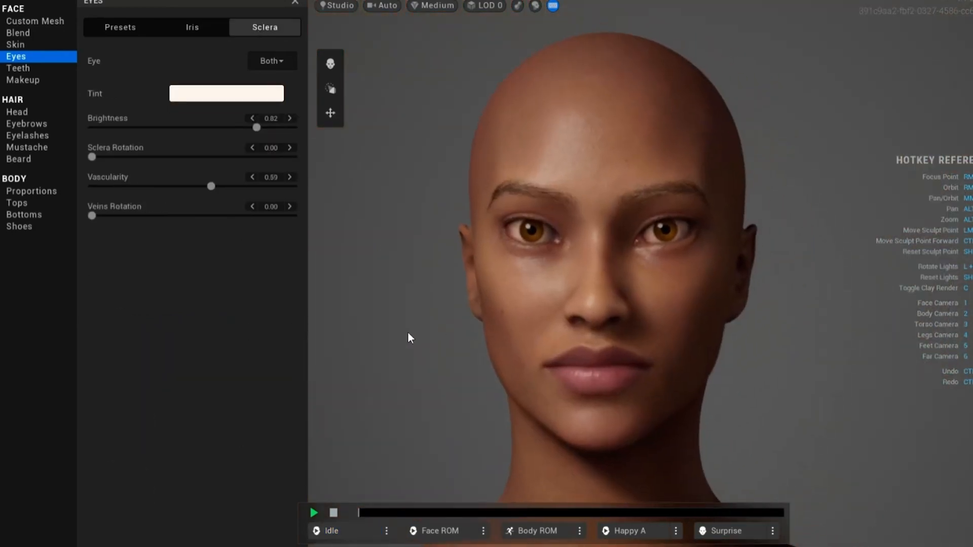
click(226, 93)
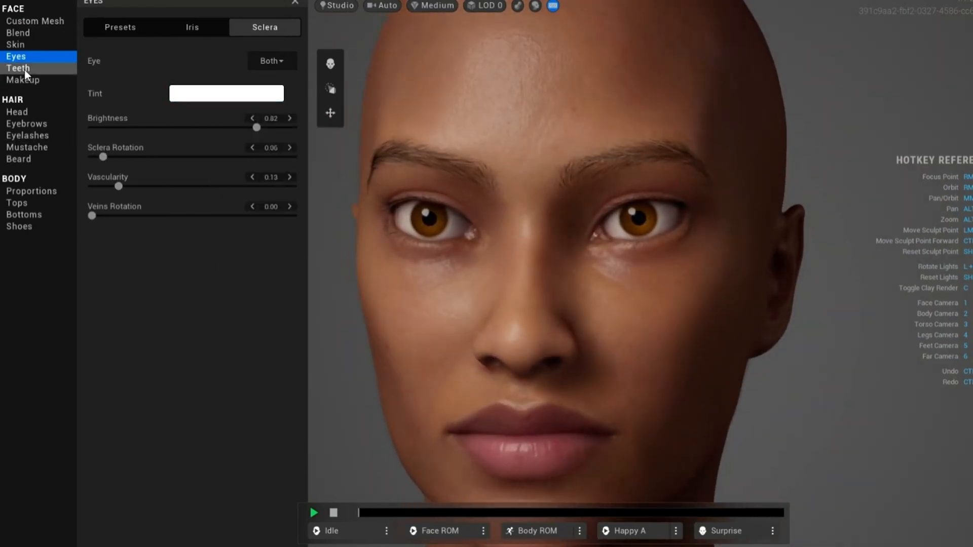
- Add slight tooth variation with less plaque, a thin eyeliner, and dark red lipstick
click(18, 68)
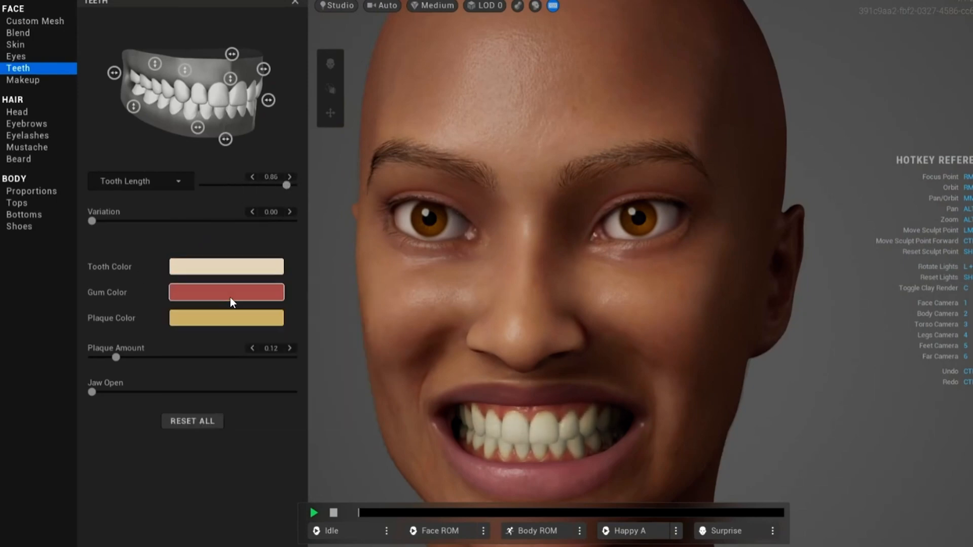
click(226, 318)
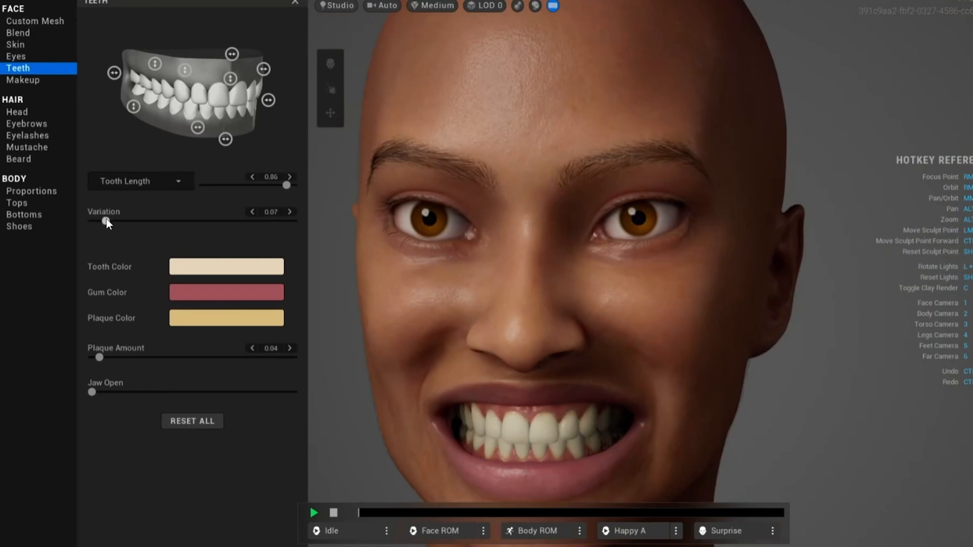
click(23, 80)
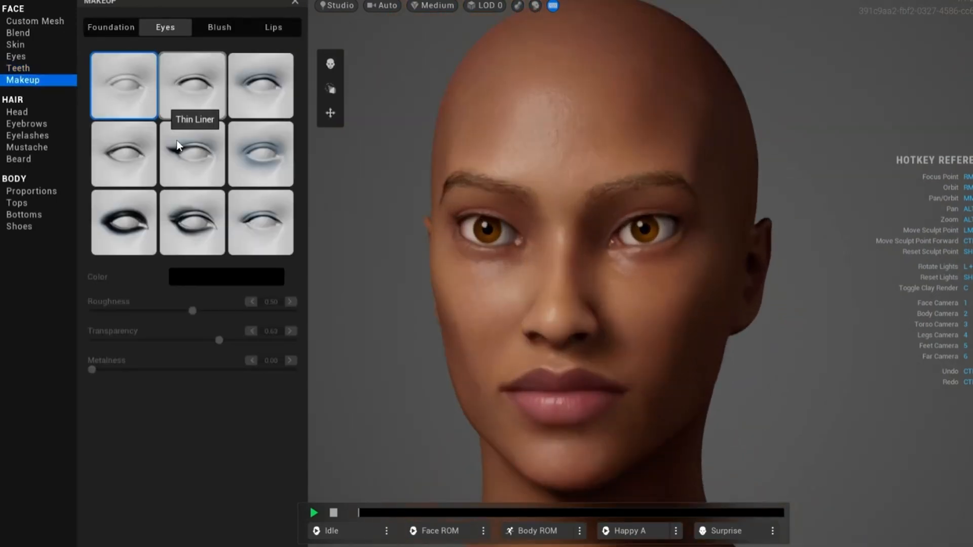
click(192, 153)
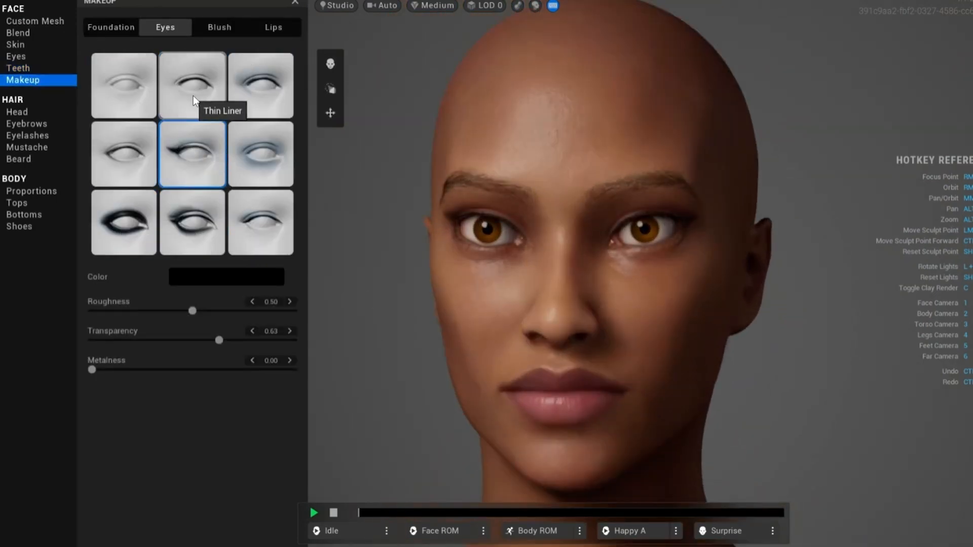
click(272, 26)
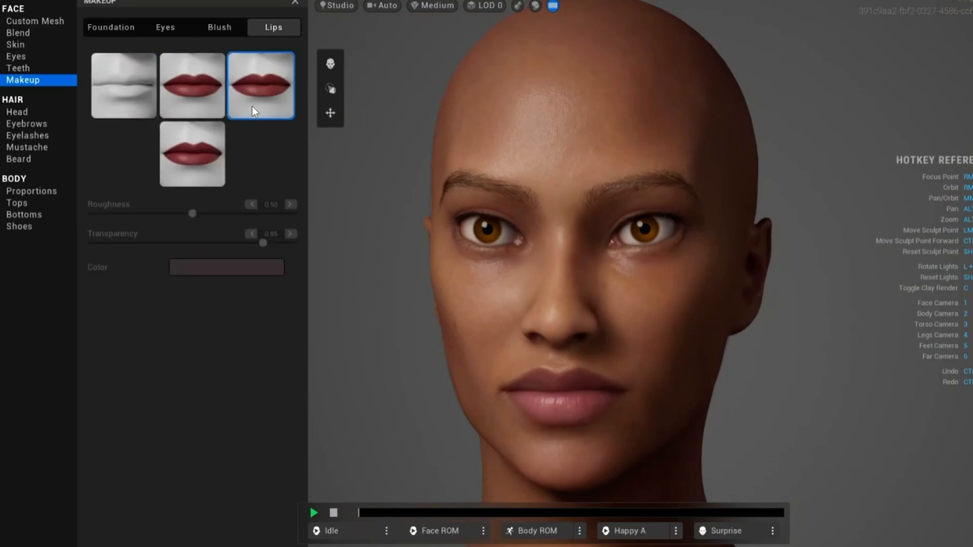
click(226, 267)
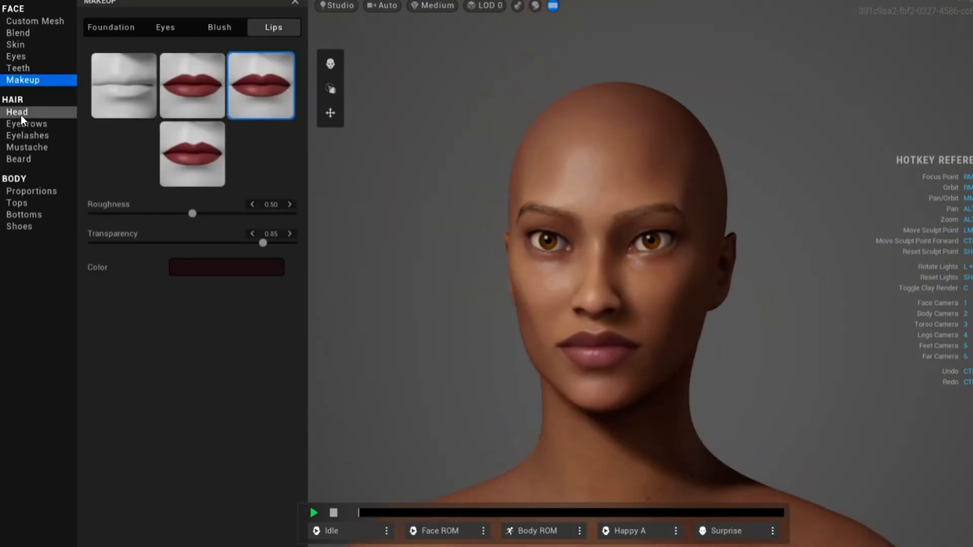
- Compare head hairstyles and settle on the long straight style over Medium Bob Messy
click(17, 112)
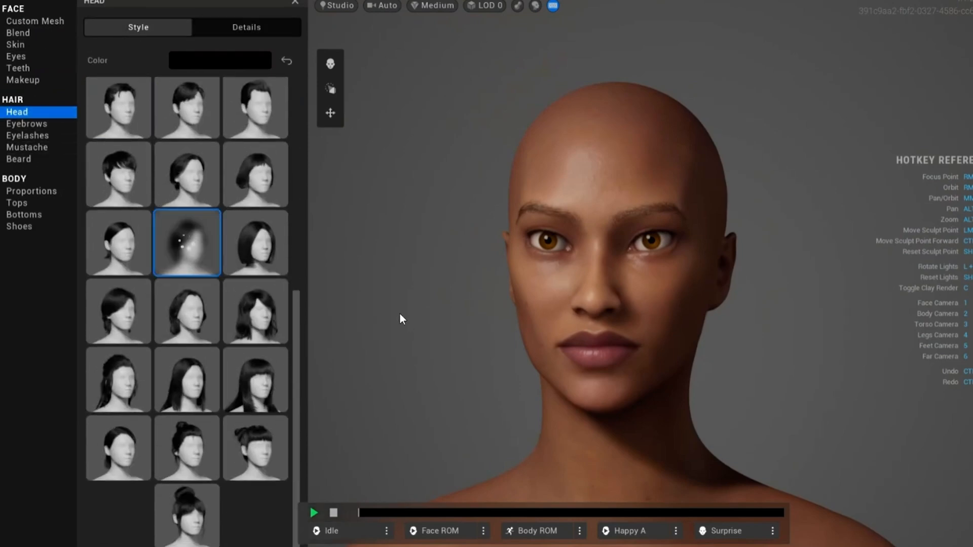
click(187, 379)
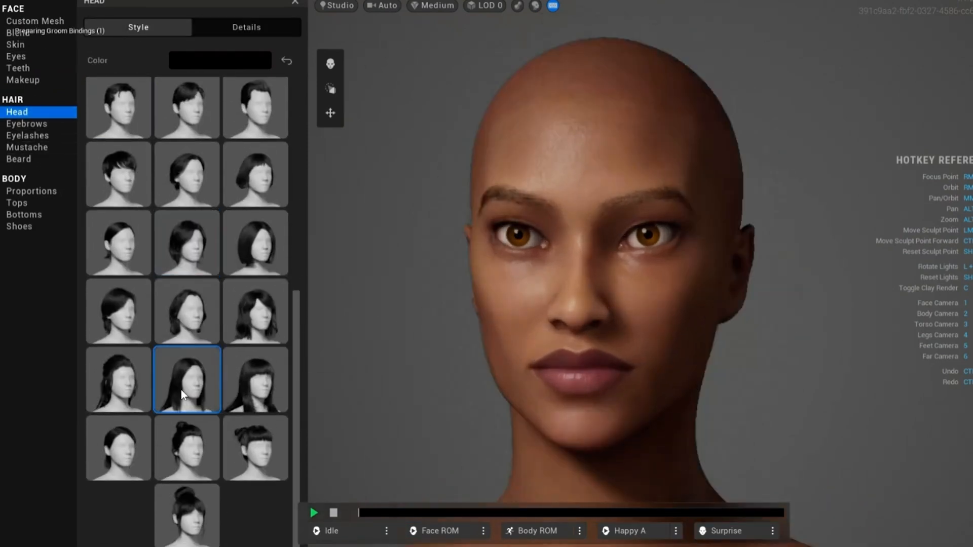
click(186, 242)
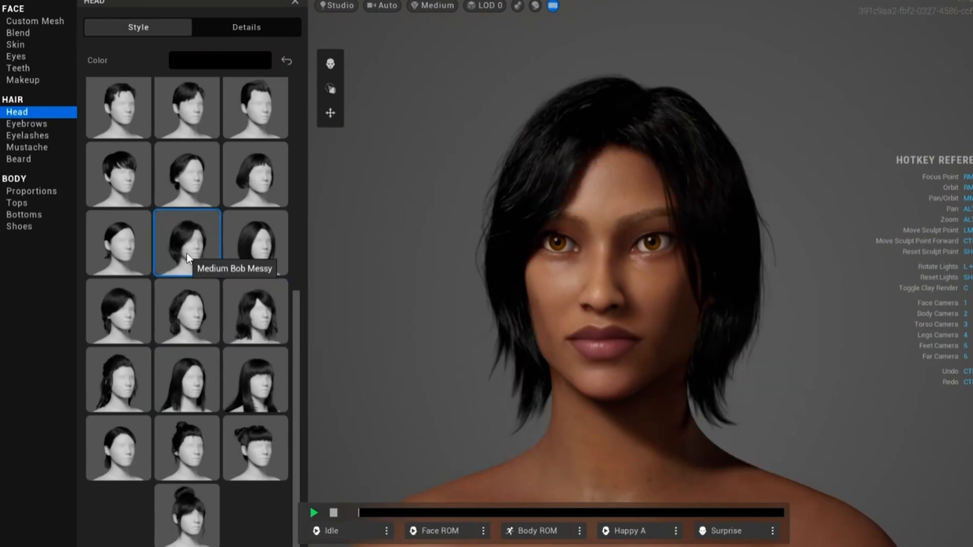
click(187, 381)
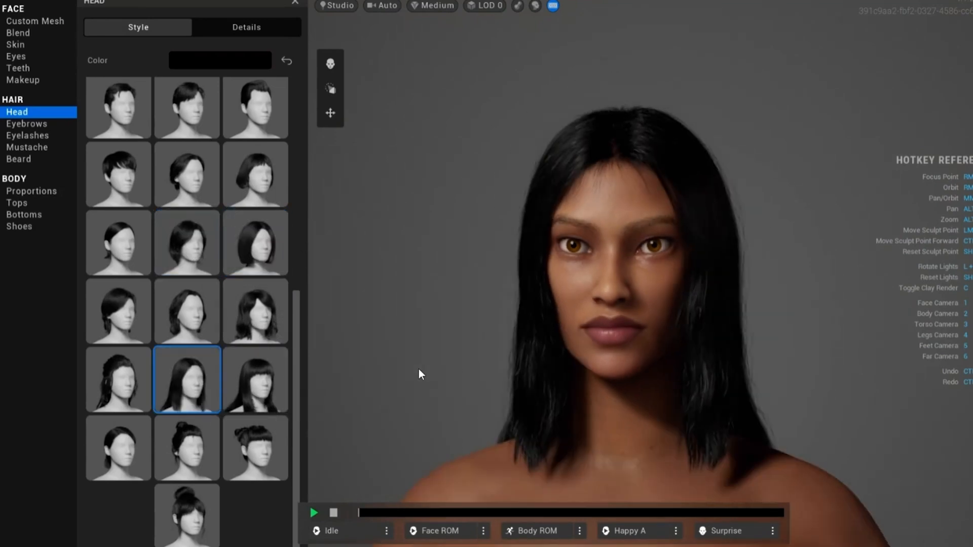
- Color the hair deep reddish-brown and enable an ombre gradient
click(246, 27)
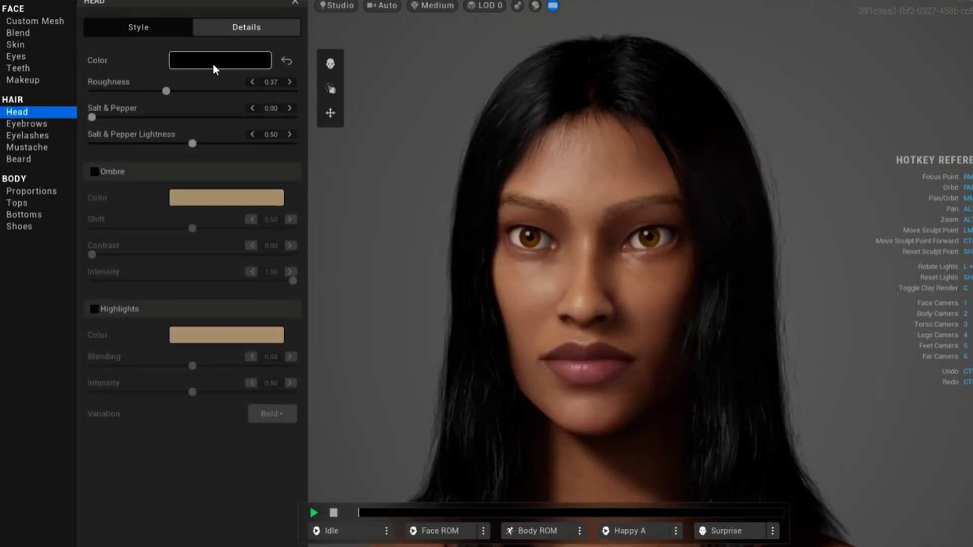
click(220, 61)
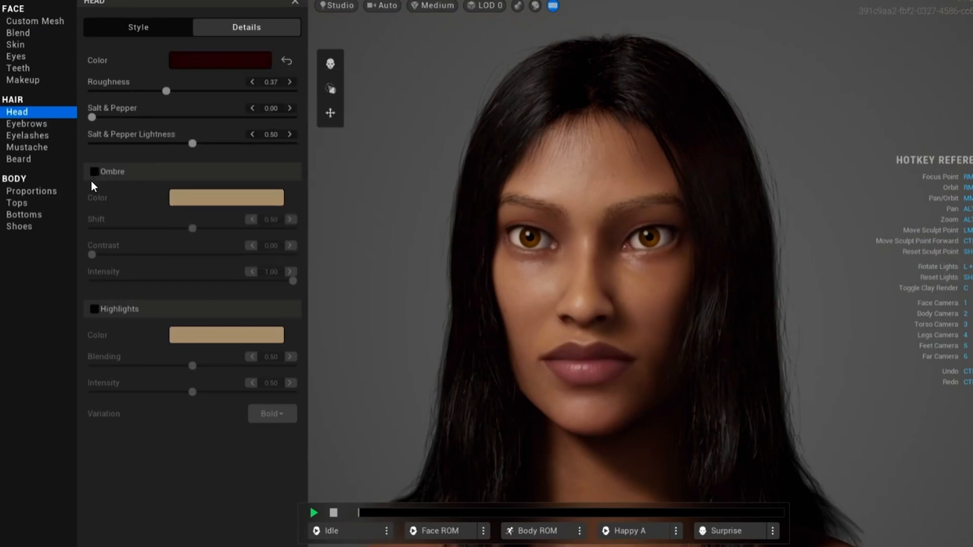
click(93, 171)
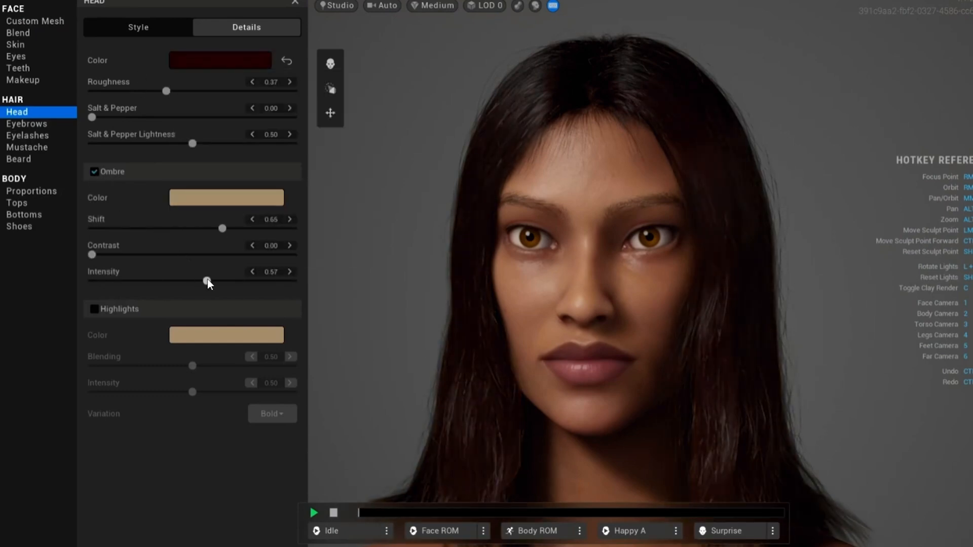
click(26, 123)
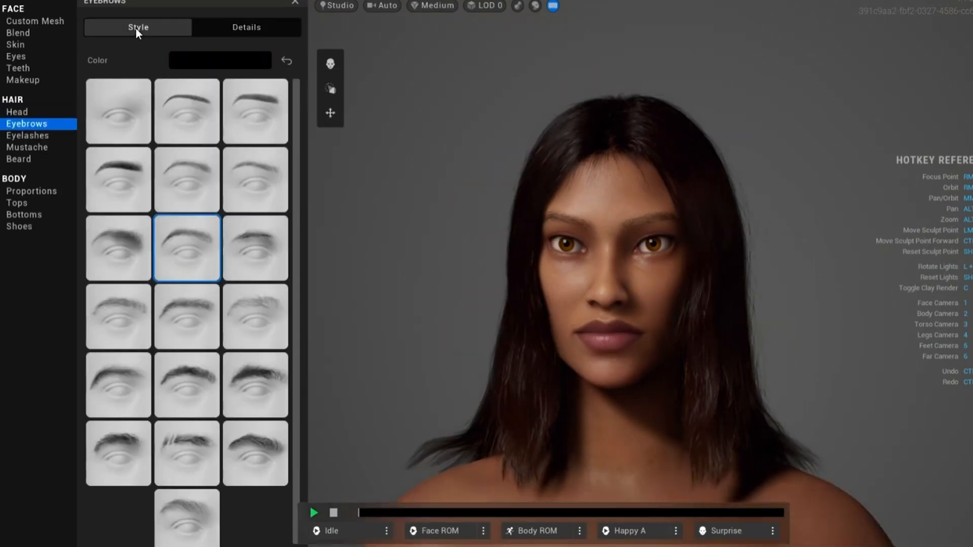
- Choose thick straight eyebrows and a fuller eyelash style, then show body proportion presets
click(118, 179)
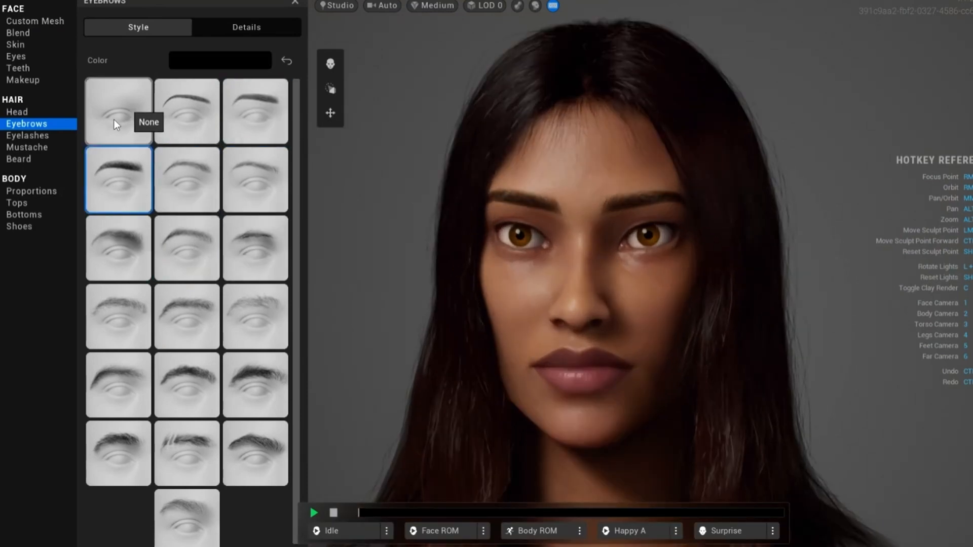
click(27, 136)
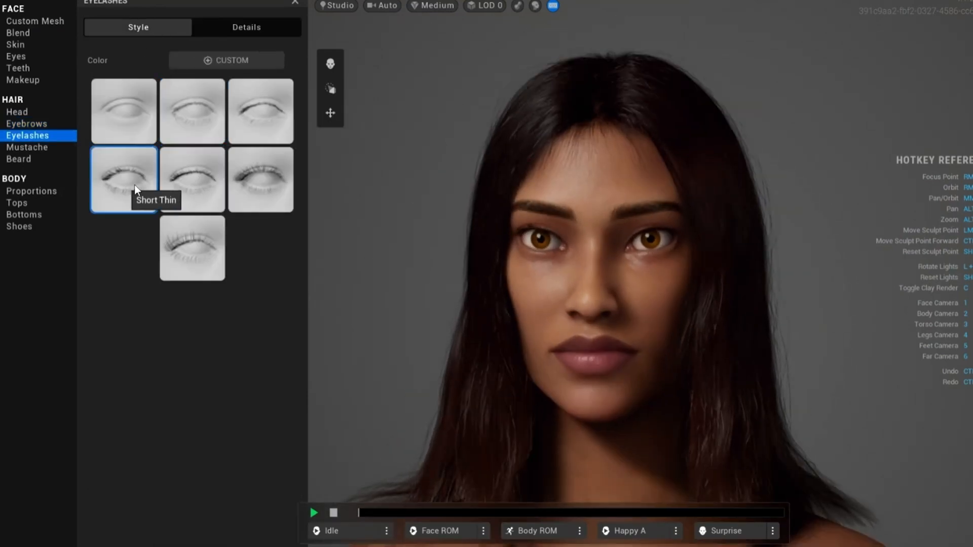
click(260, 179)
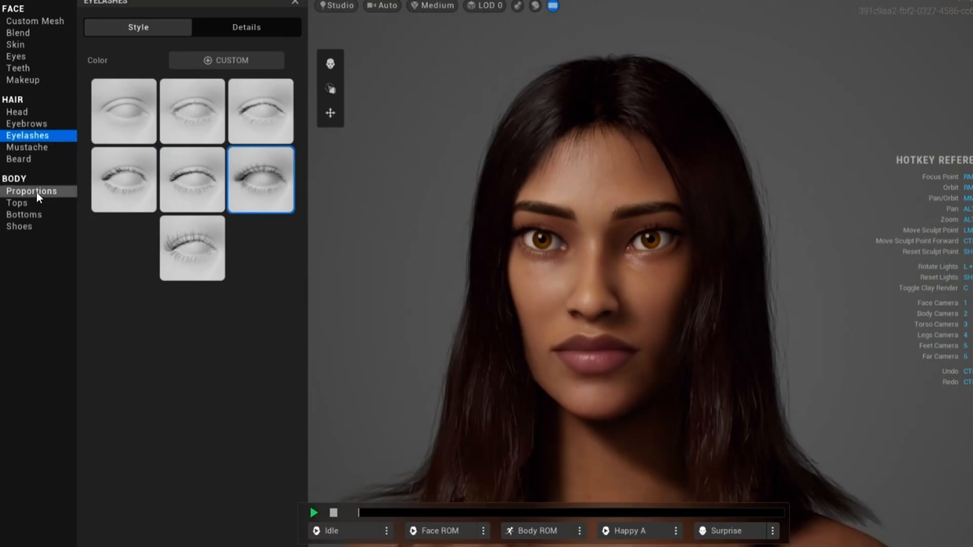
click(32, 191)
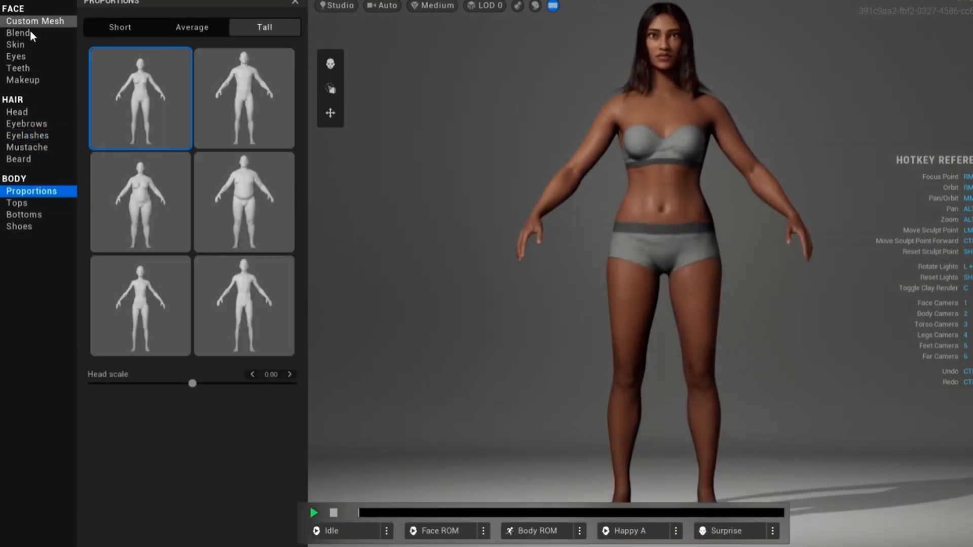
- Play the Body ROM animation, then the Face ROM facial expressions on her
click(15, 44)
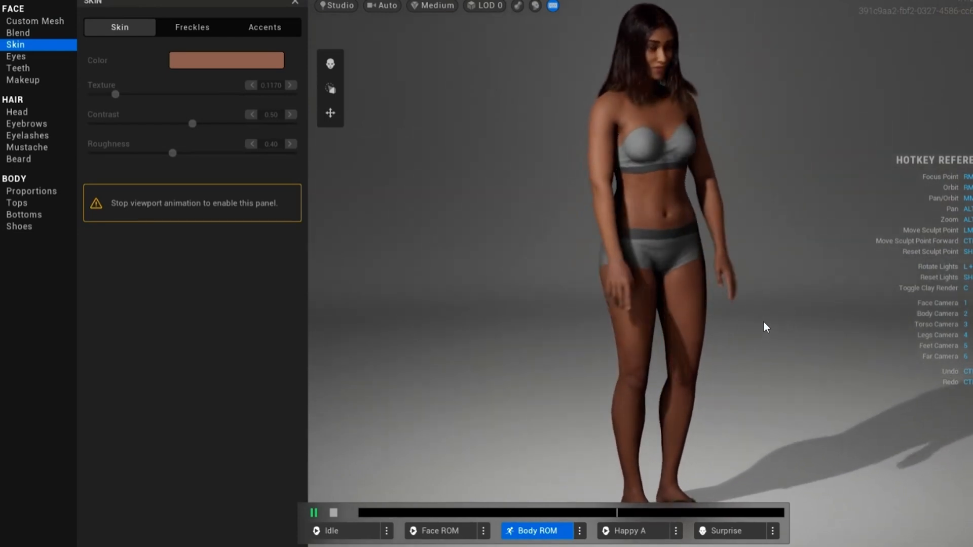
click(440, 530)
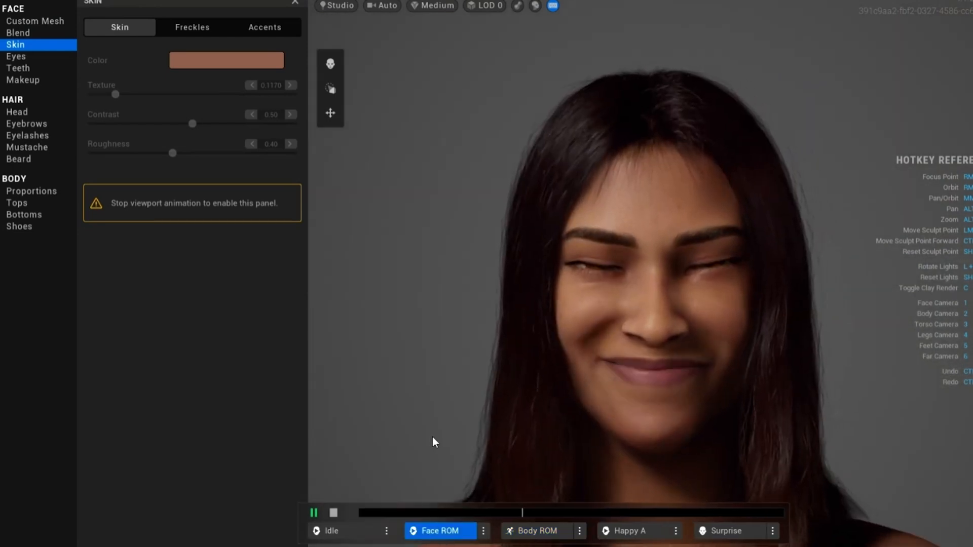